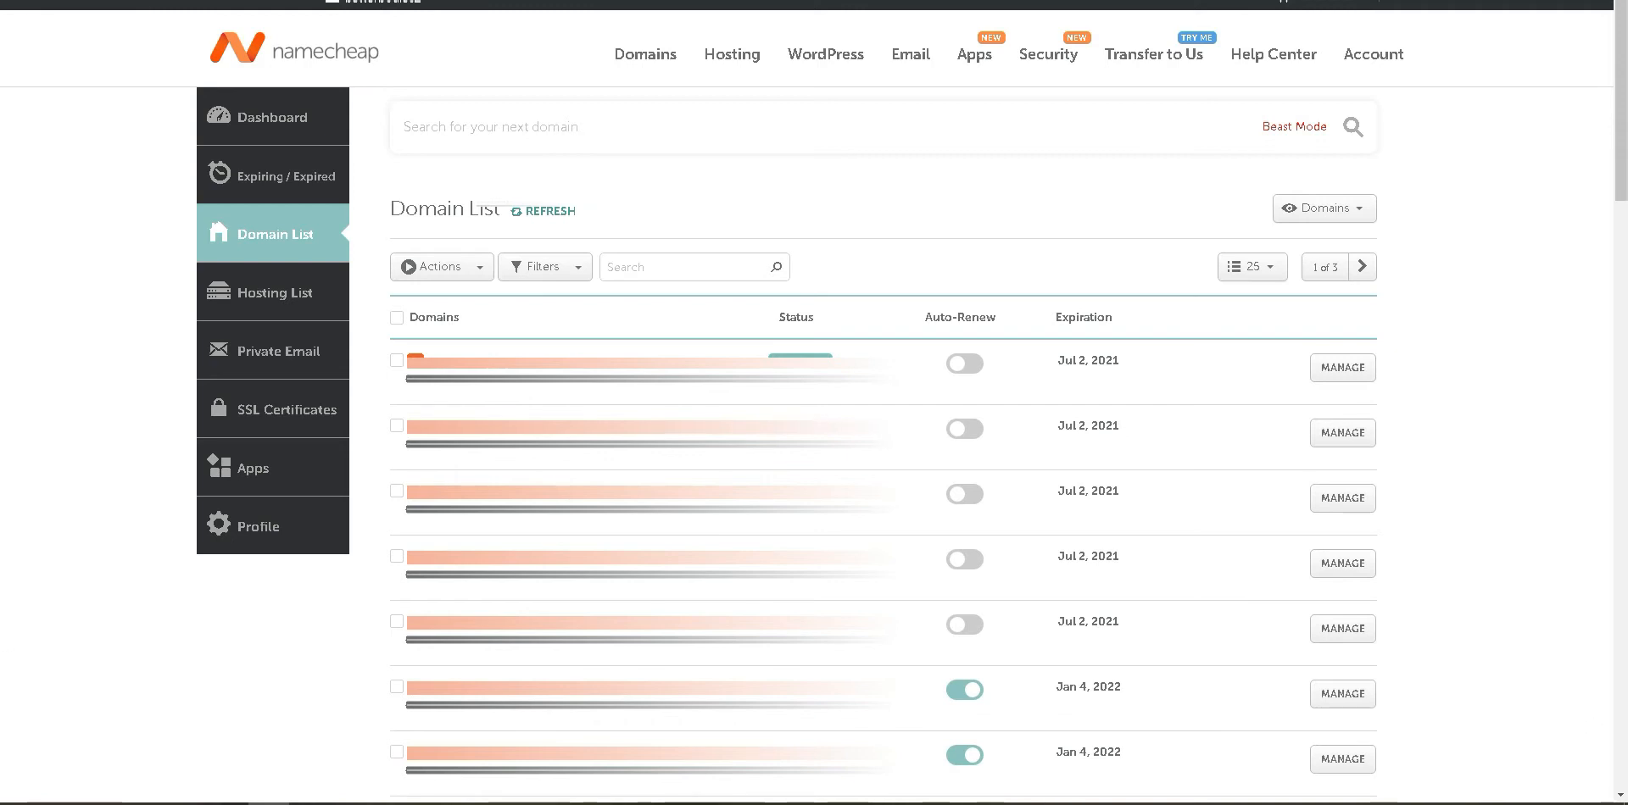
# Filter the domain list by 'bigb' and open the matching domain's management page.
pyautogui.click(685, 267)
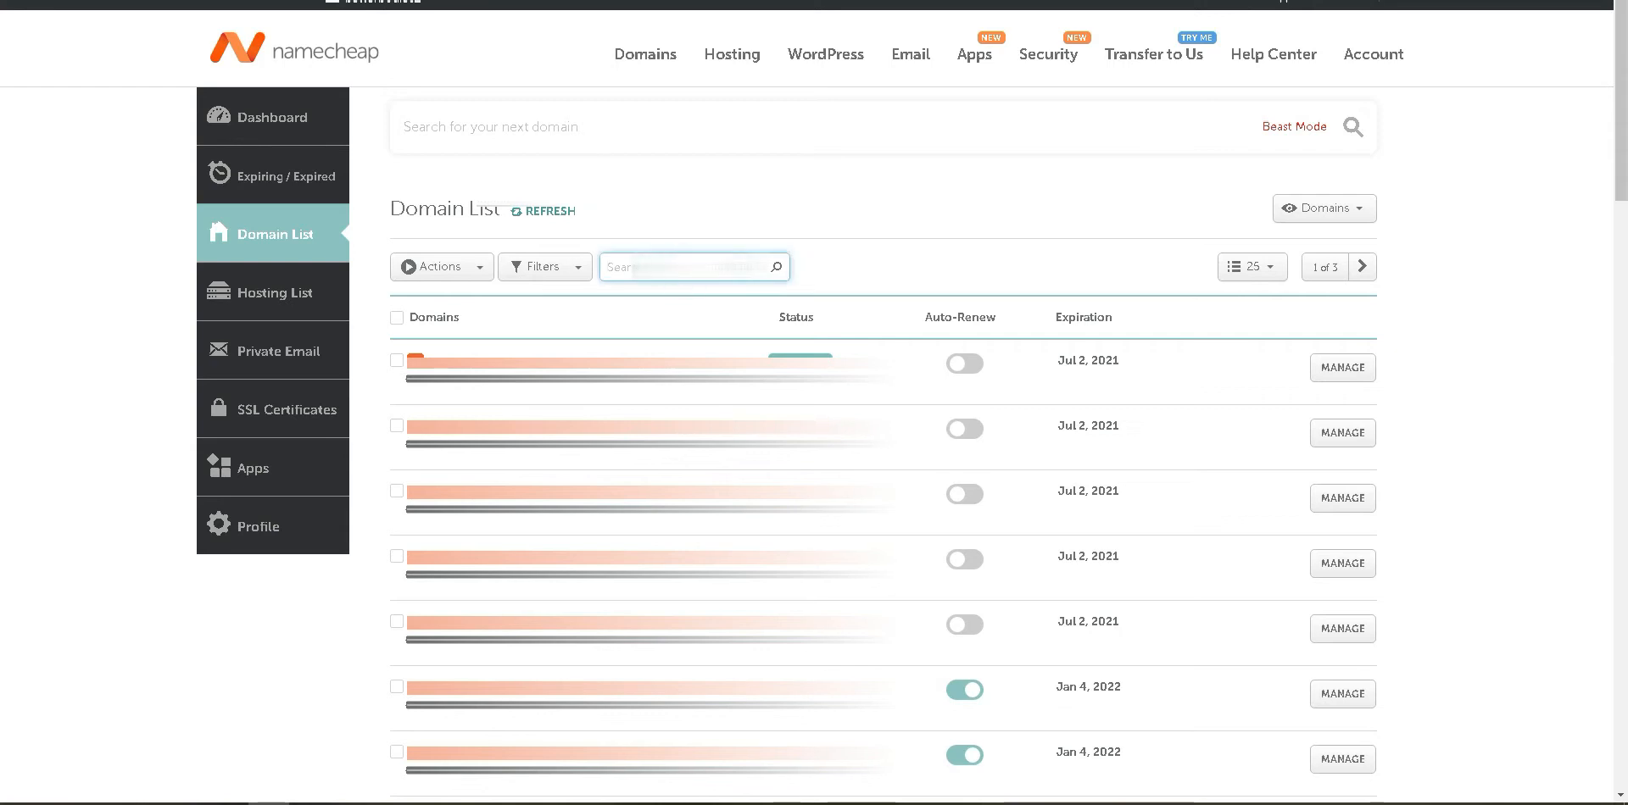
pyautogui.write('igbo')
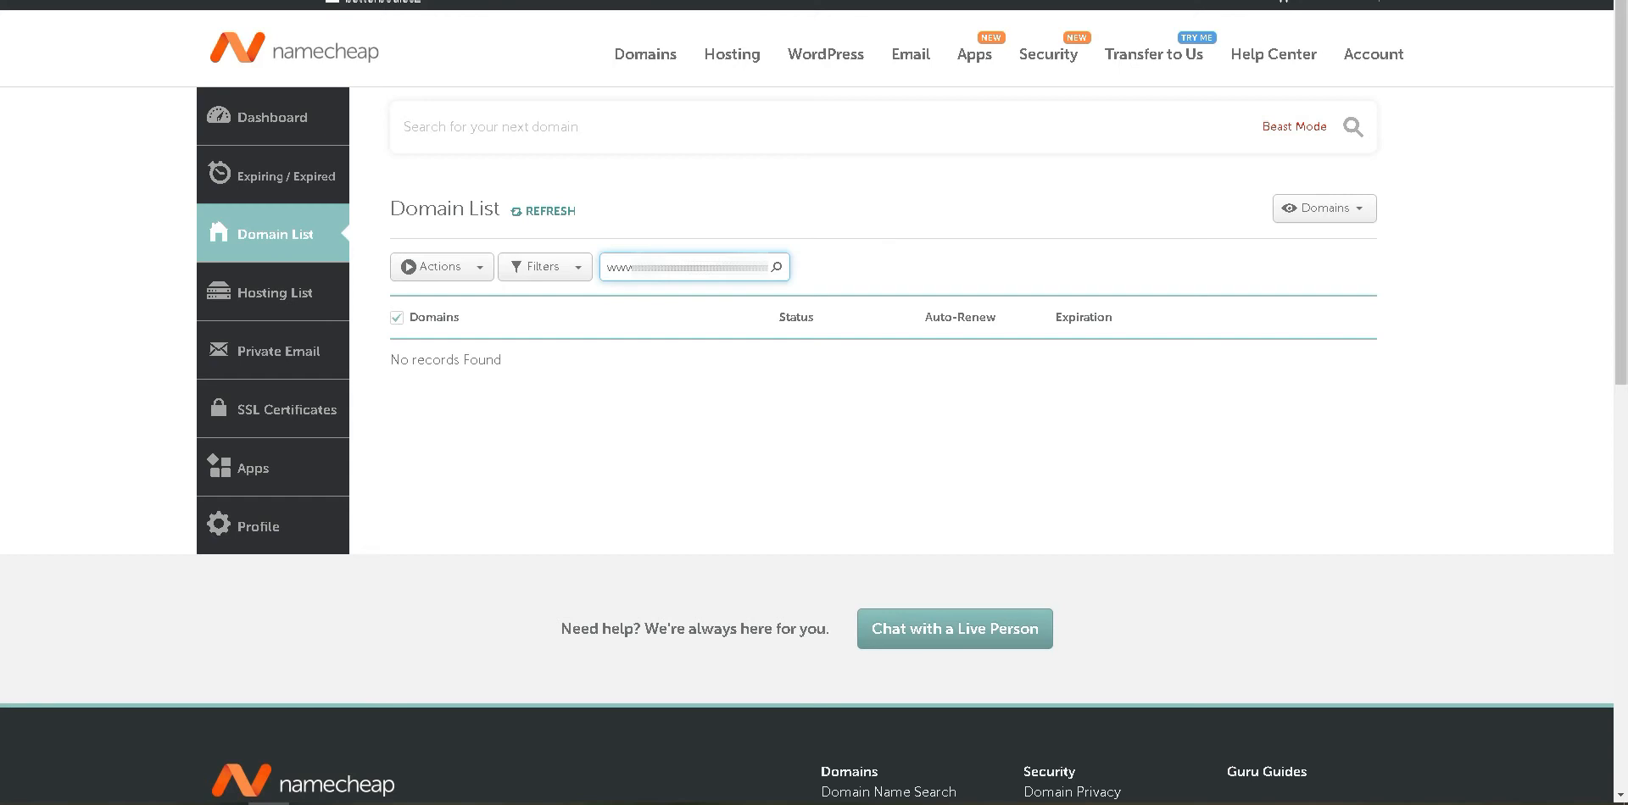
pyautogui.write('bigb')
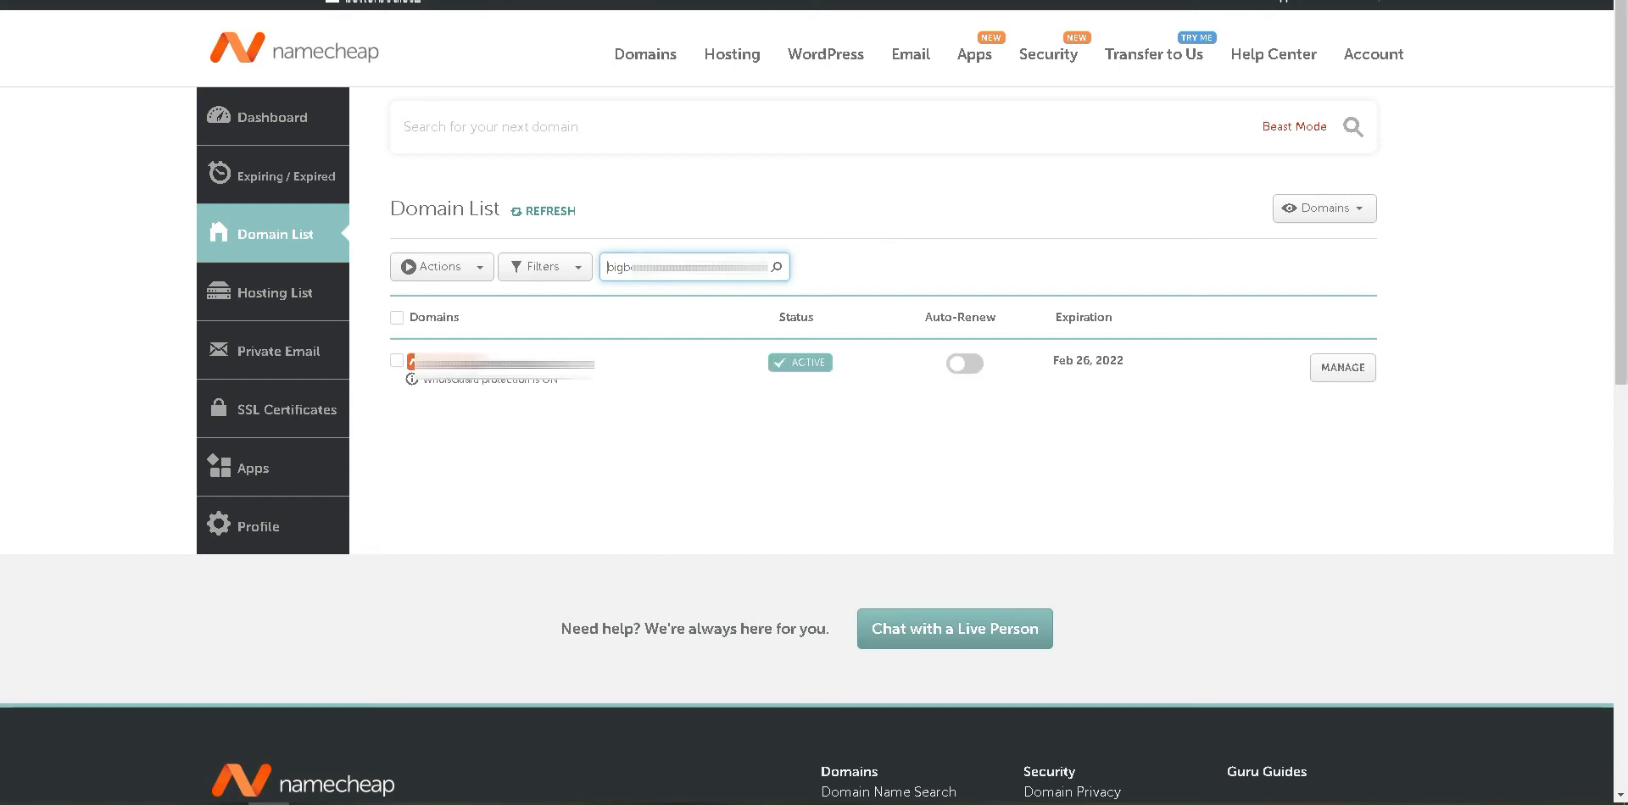
pyautogui.moveTo(1343, 387)
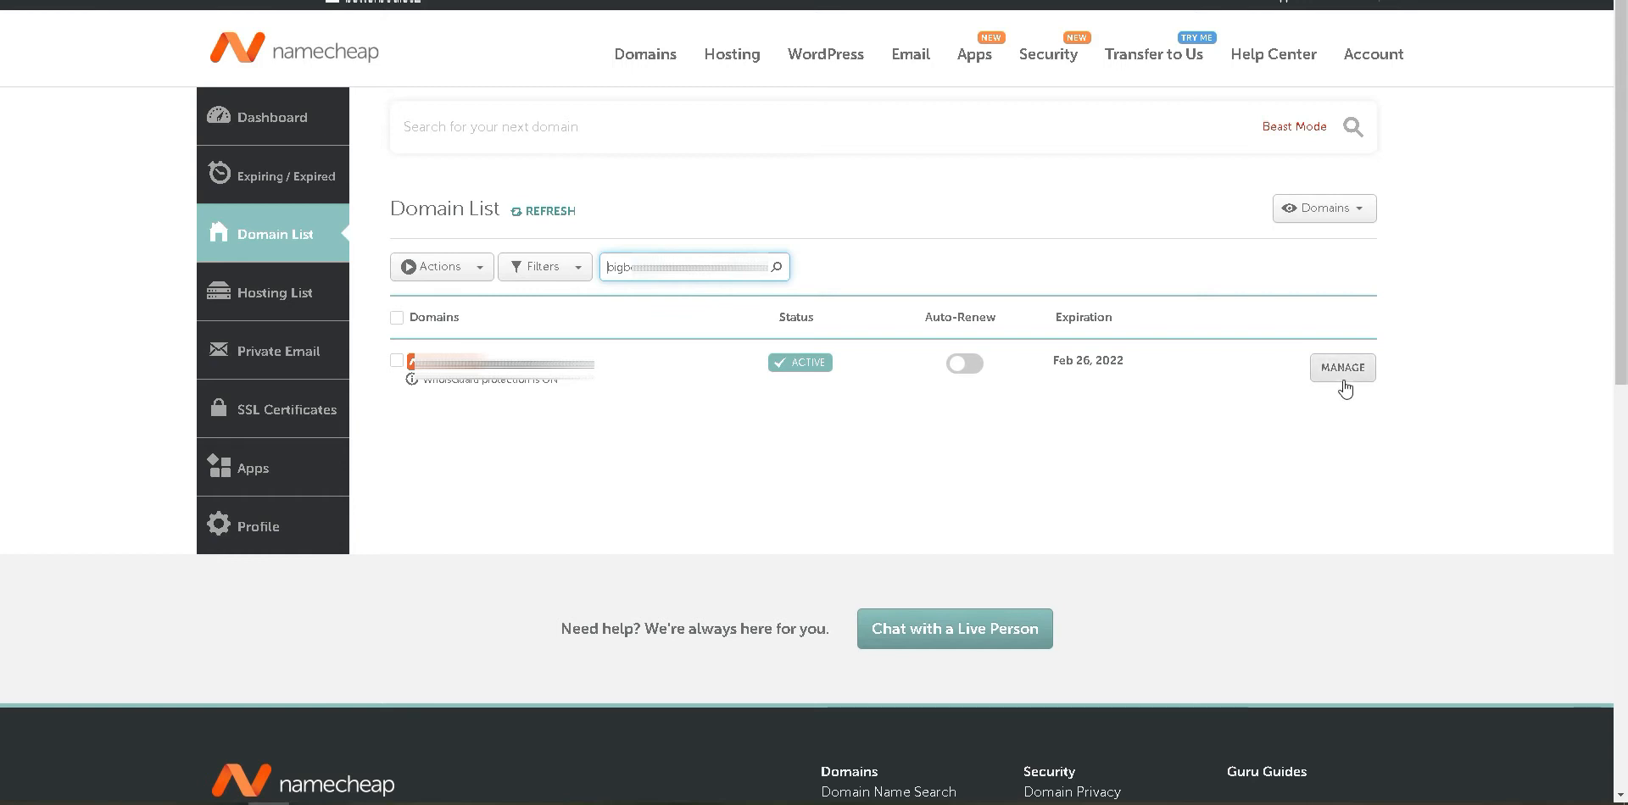
pyautogui.click(1342, 368)
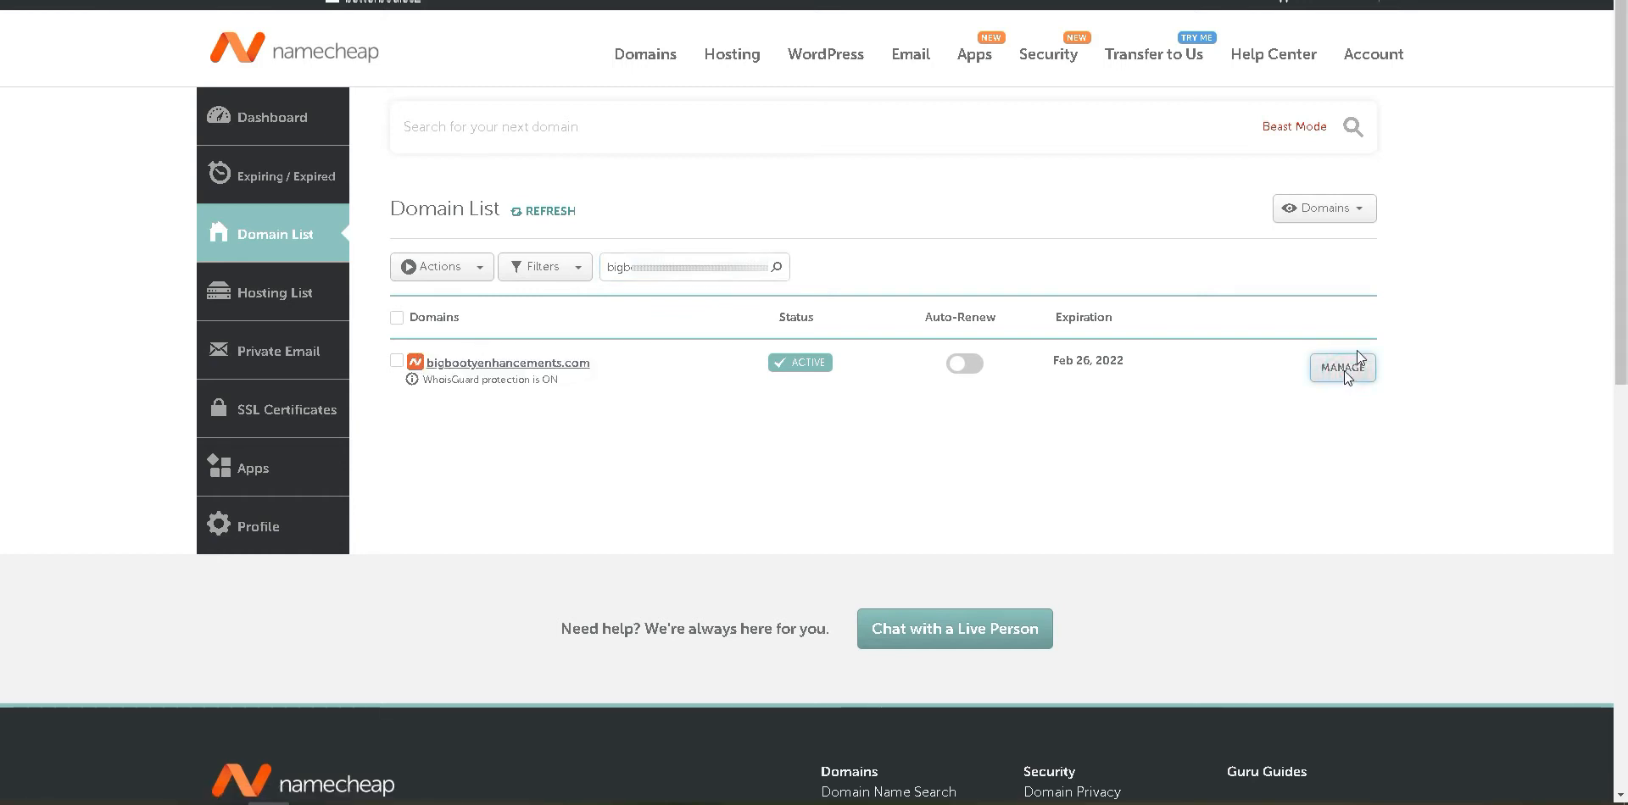
pyautogui.click(1342, 367)
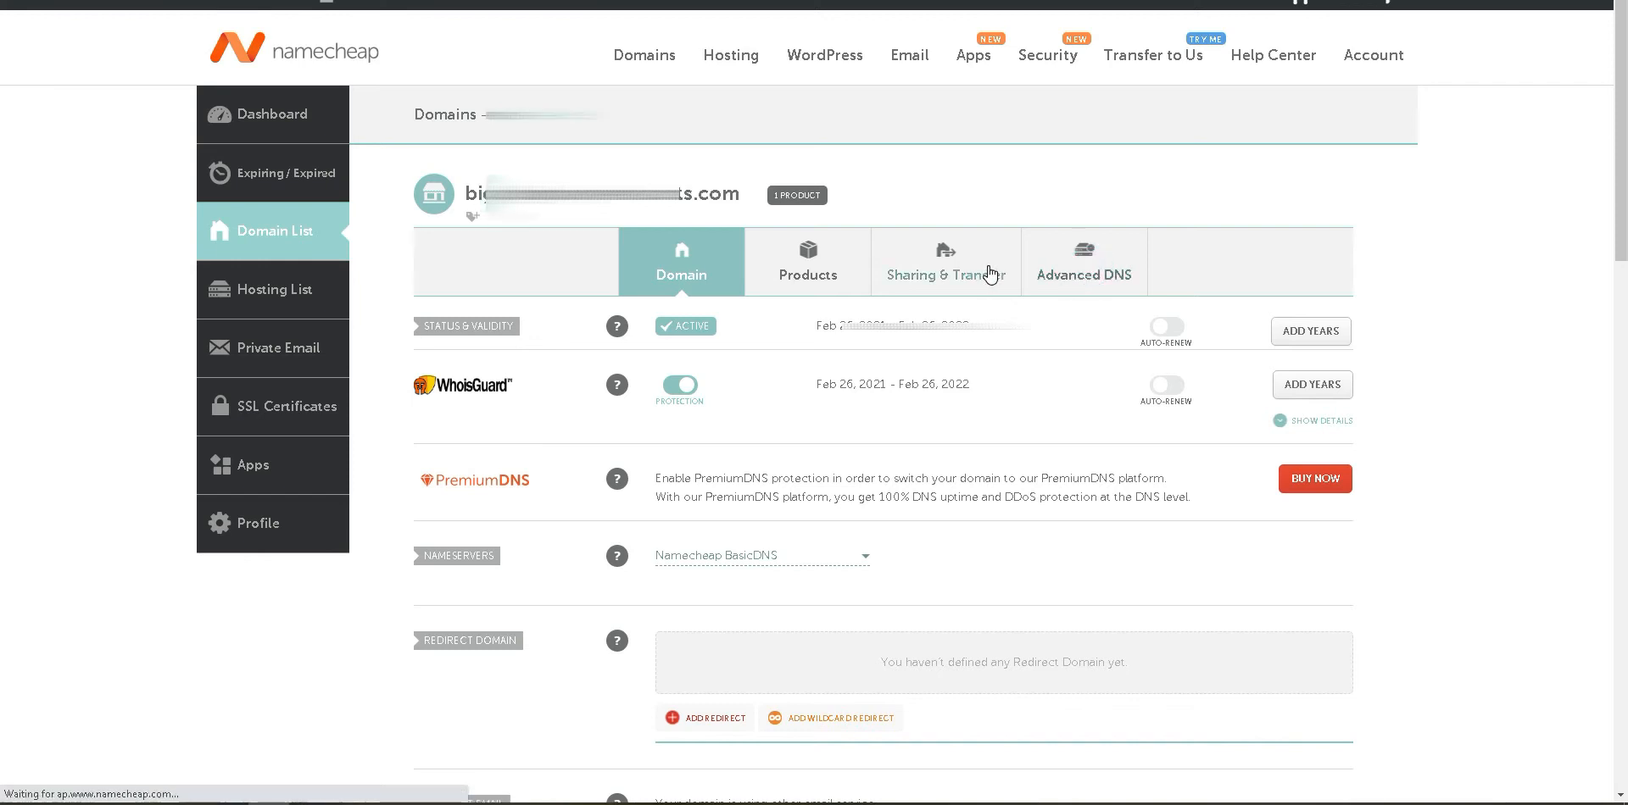
# Go to the domain's Advanced DNS settings.
pyautogui.click(1083, 261)
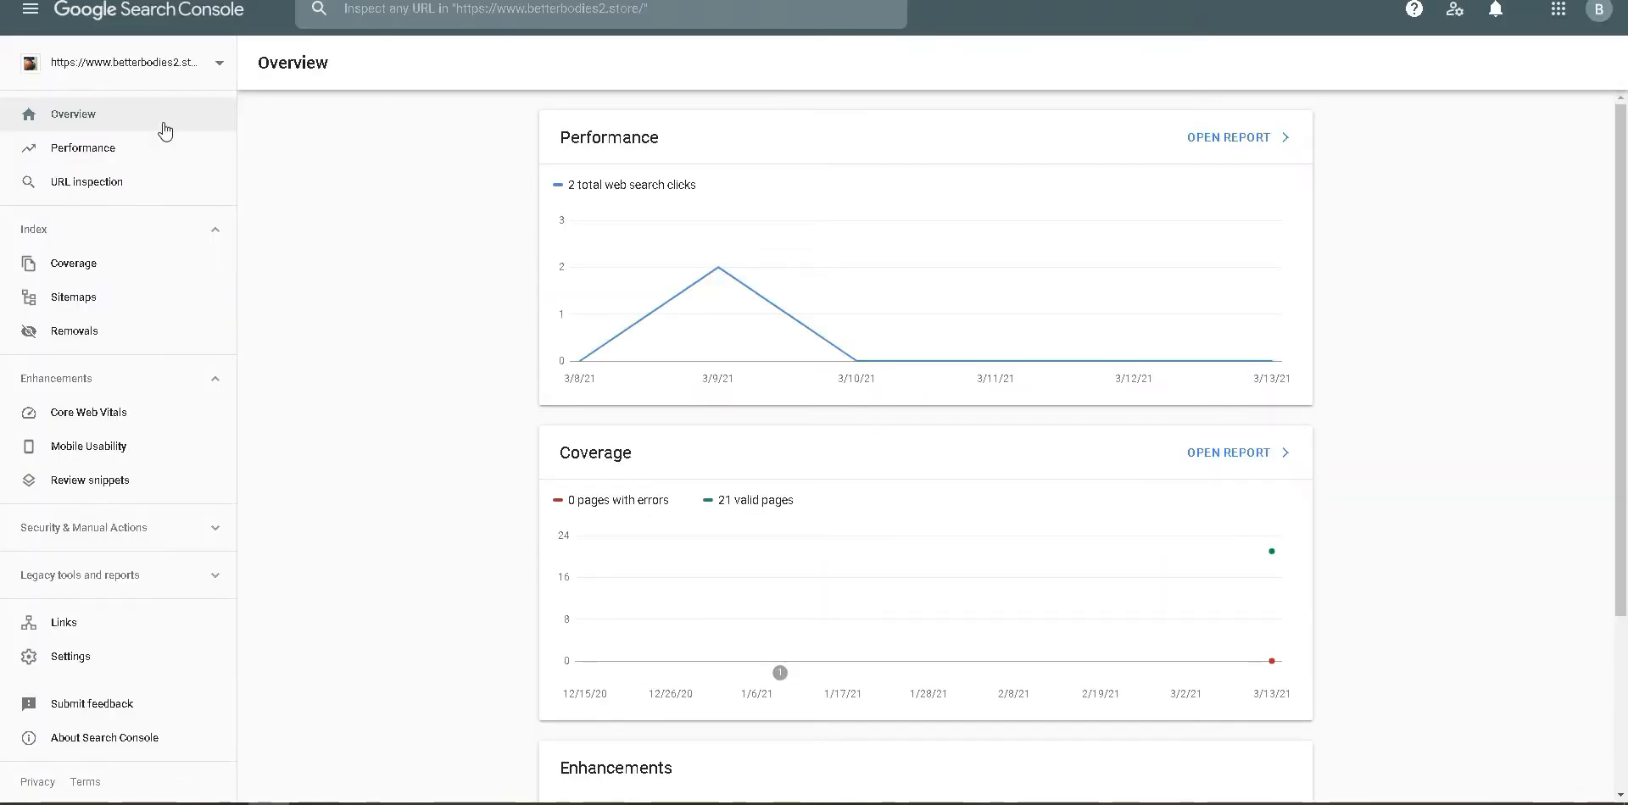
# Add the domain as a new Domain property in Search Console and continue to verification.
pyautogui.click(127, 62)
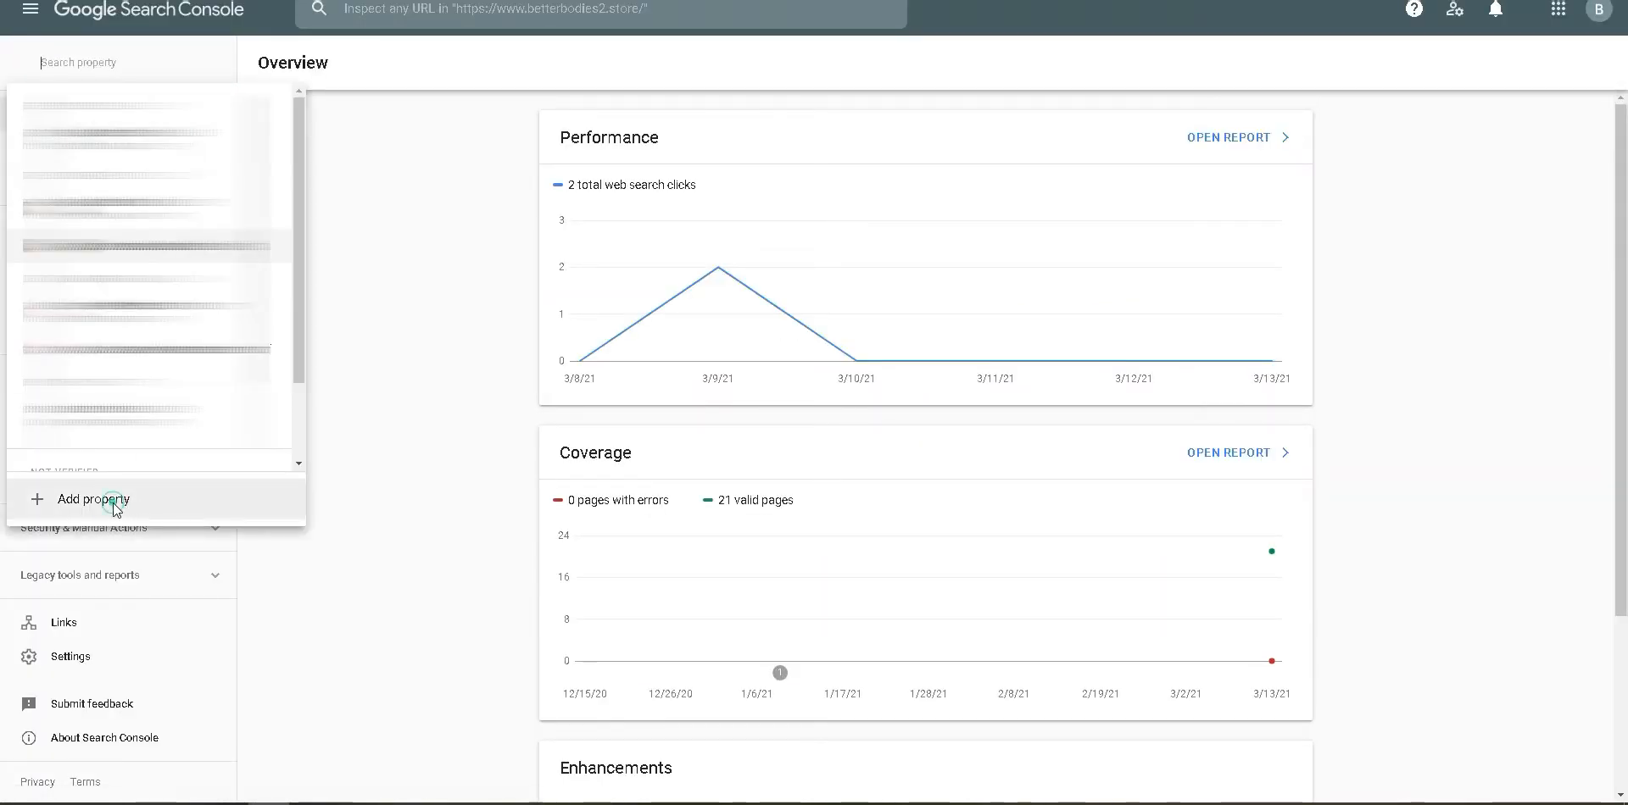
pyautogui.click(94, 500)
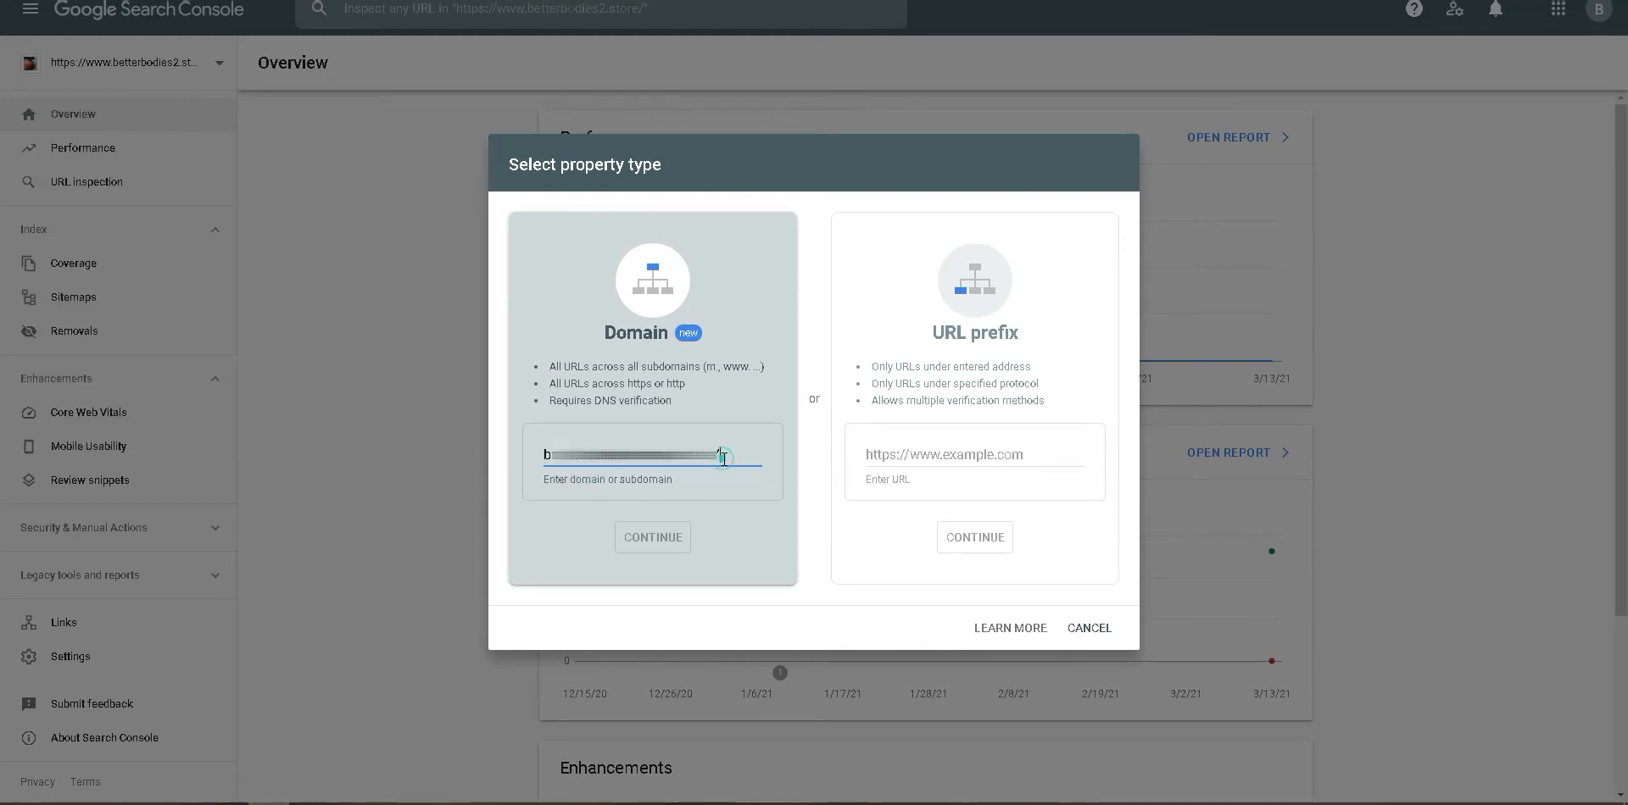
pyautogui.click(652, 538)
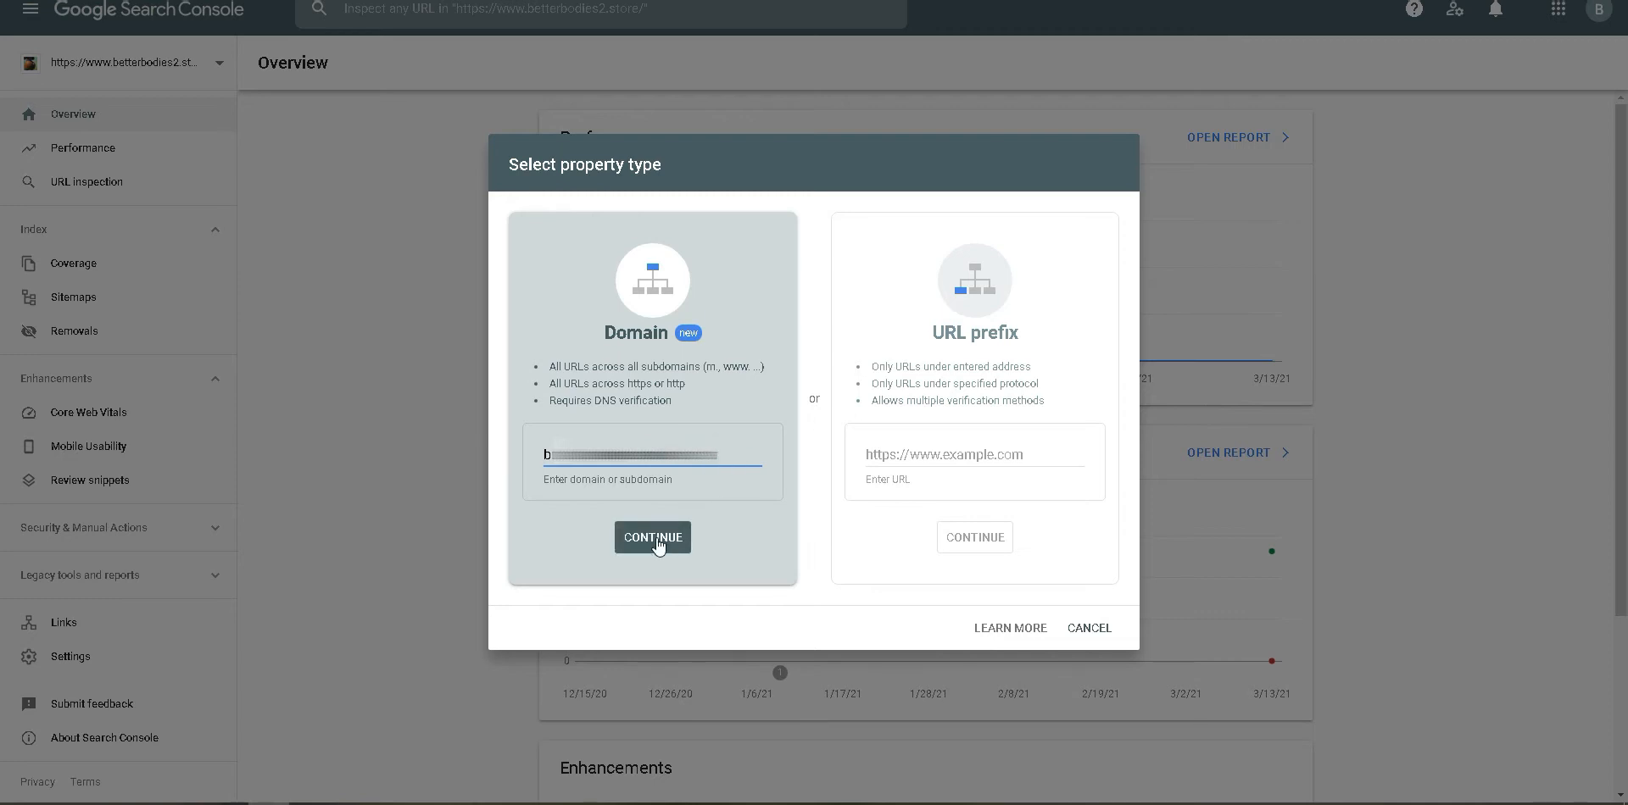
pyautogui.click(652, 537)
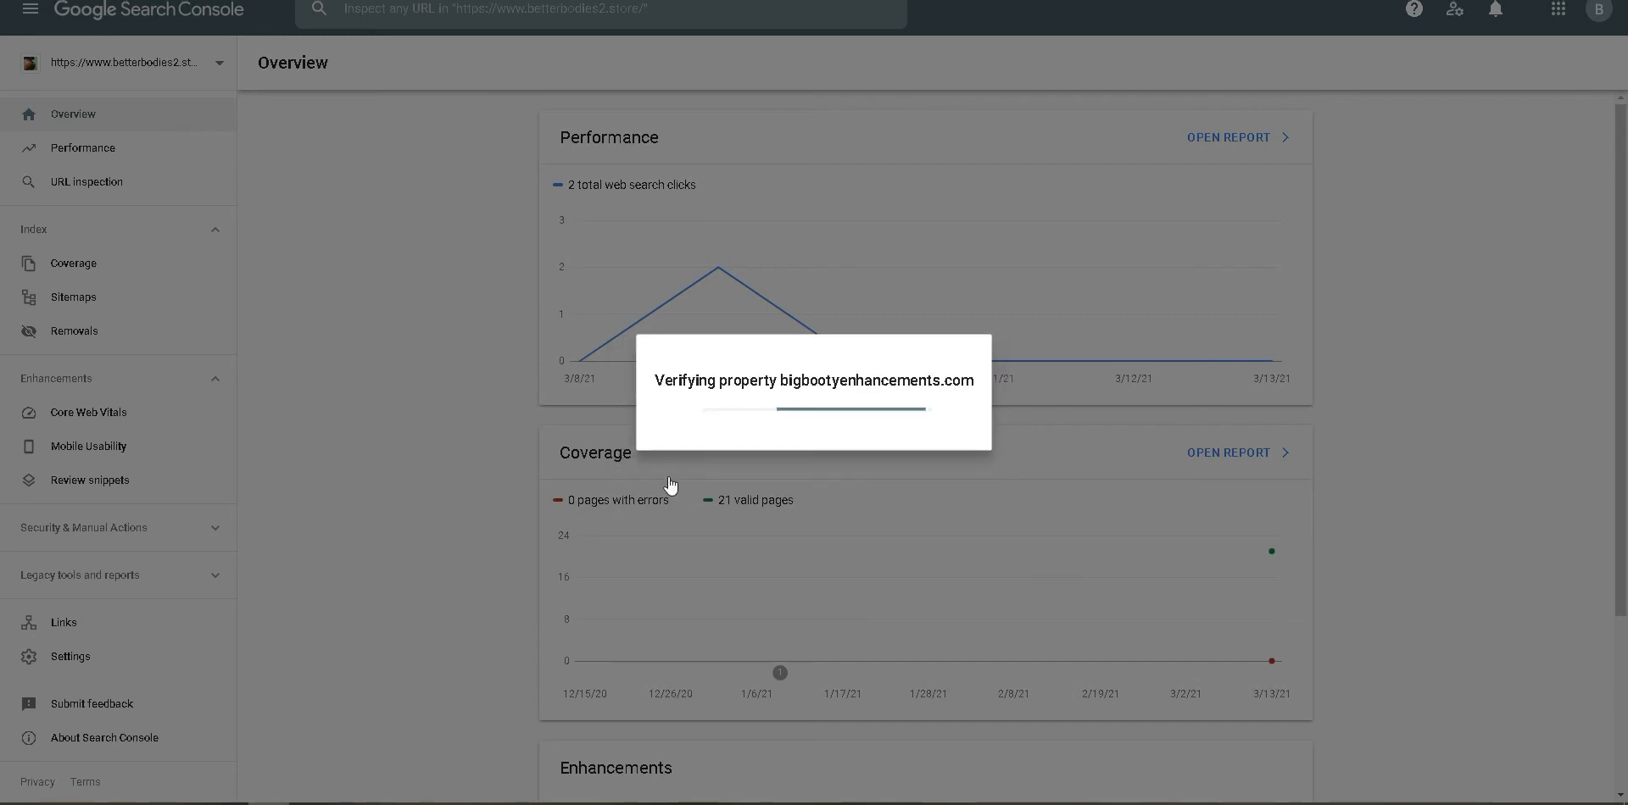
pyautogui.click(1040, 362)
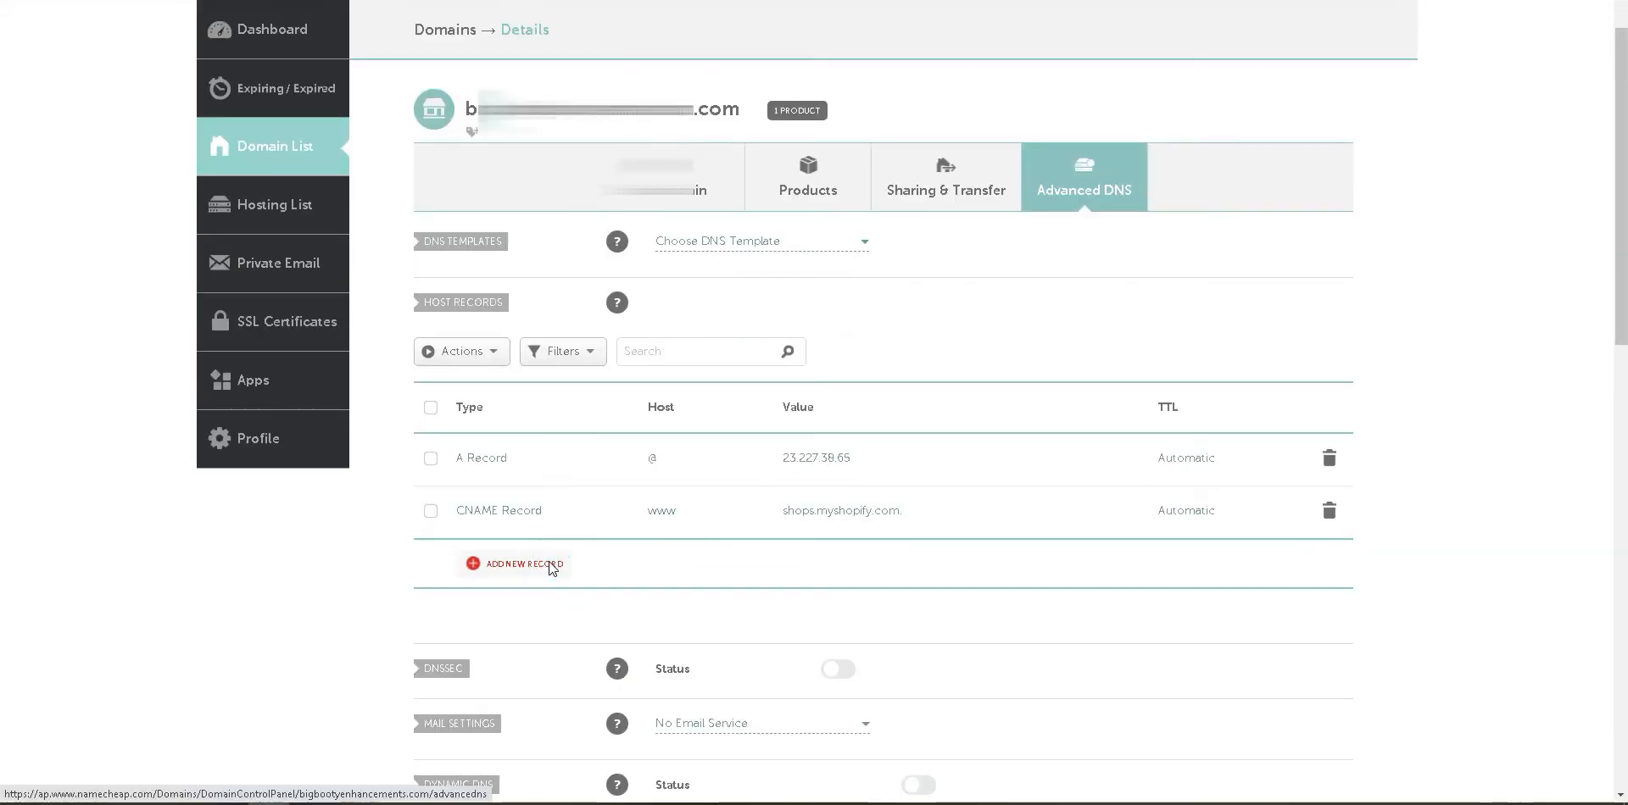
# Add a TXT record with host @ holding the google-site-verification value, and save it.
pyautogui.click(524, 563)
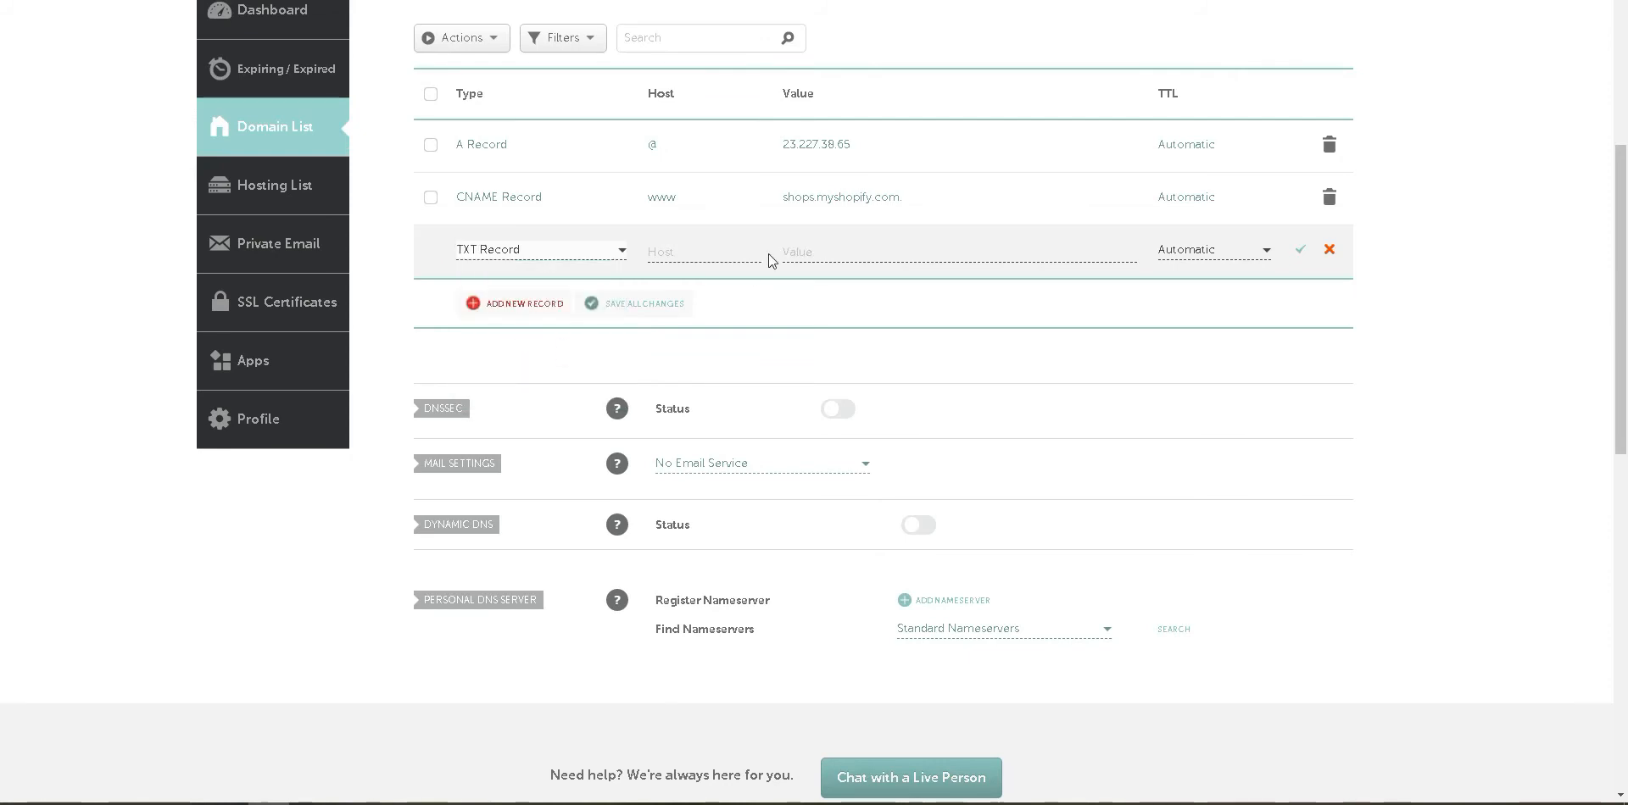
pyautogui.write('@')
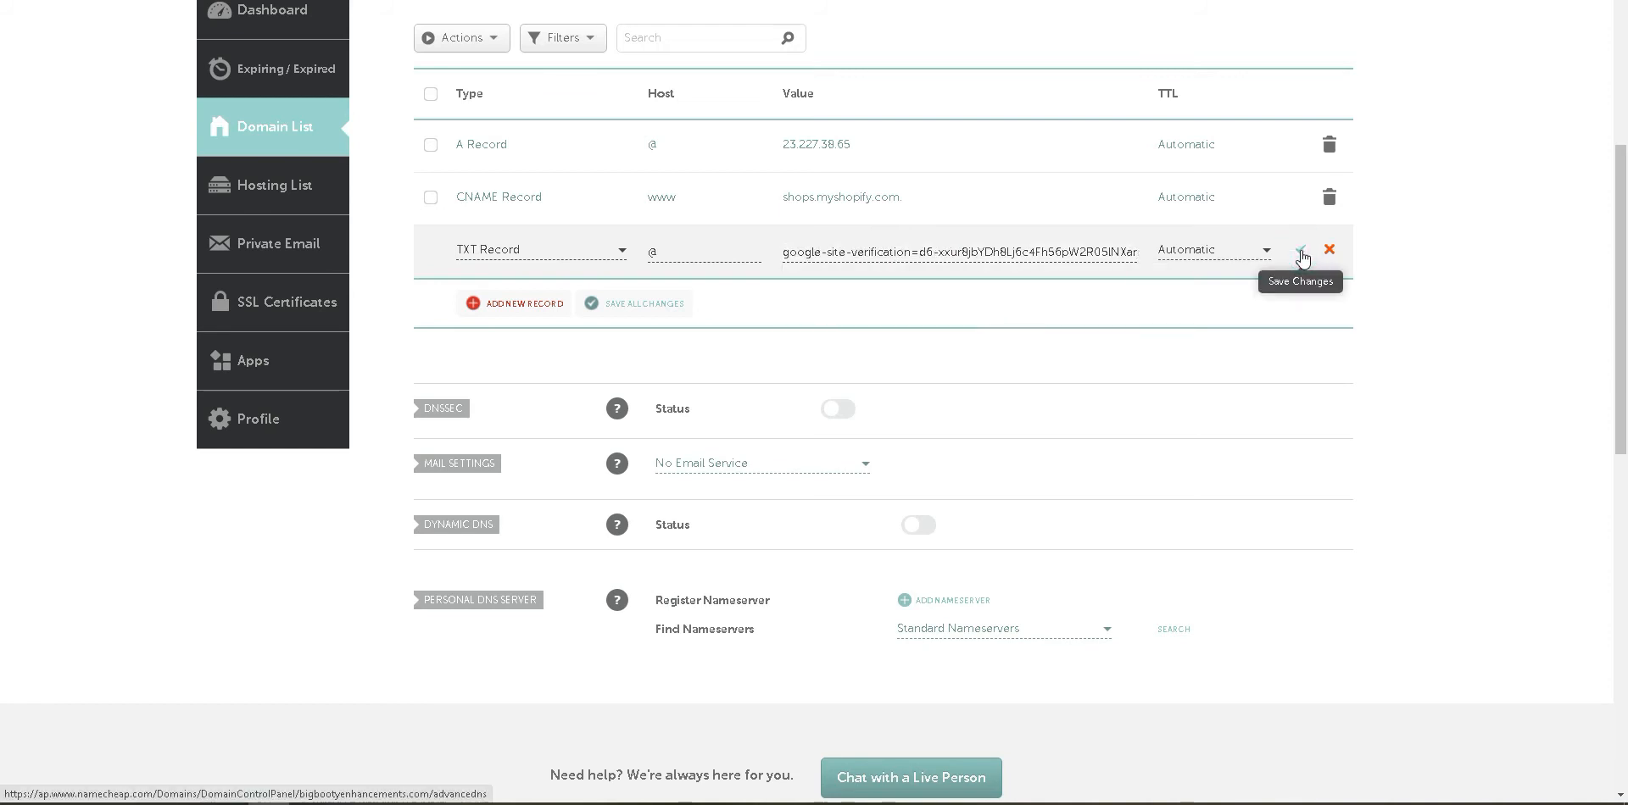
pyautogui.click(1301, 251)
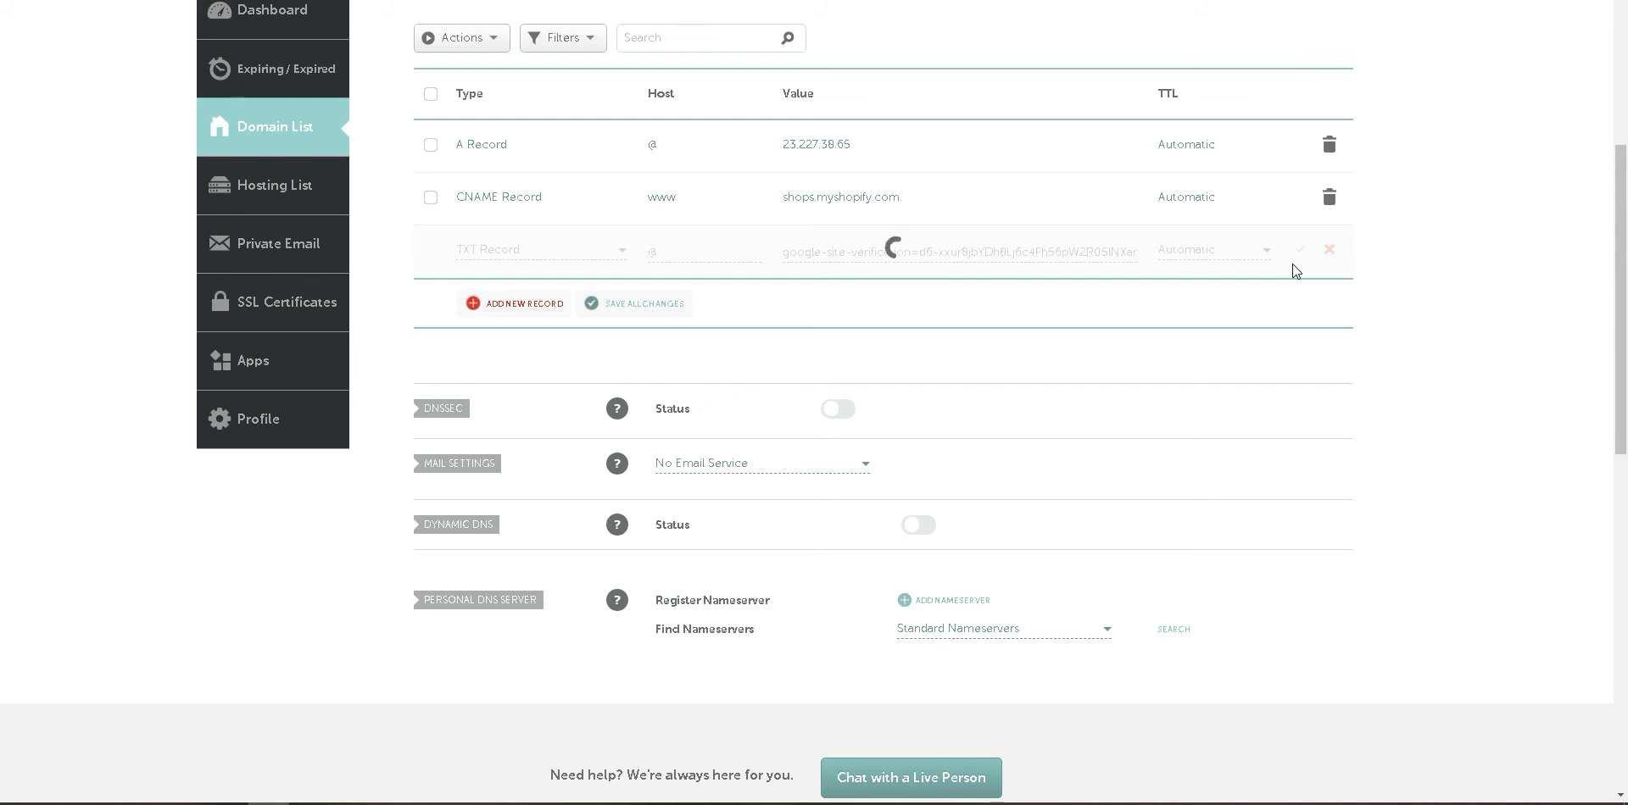
pyautogui.click(1300, 250)
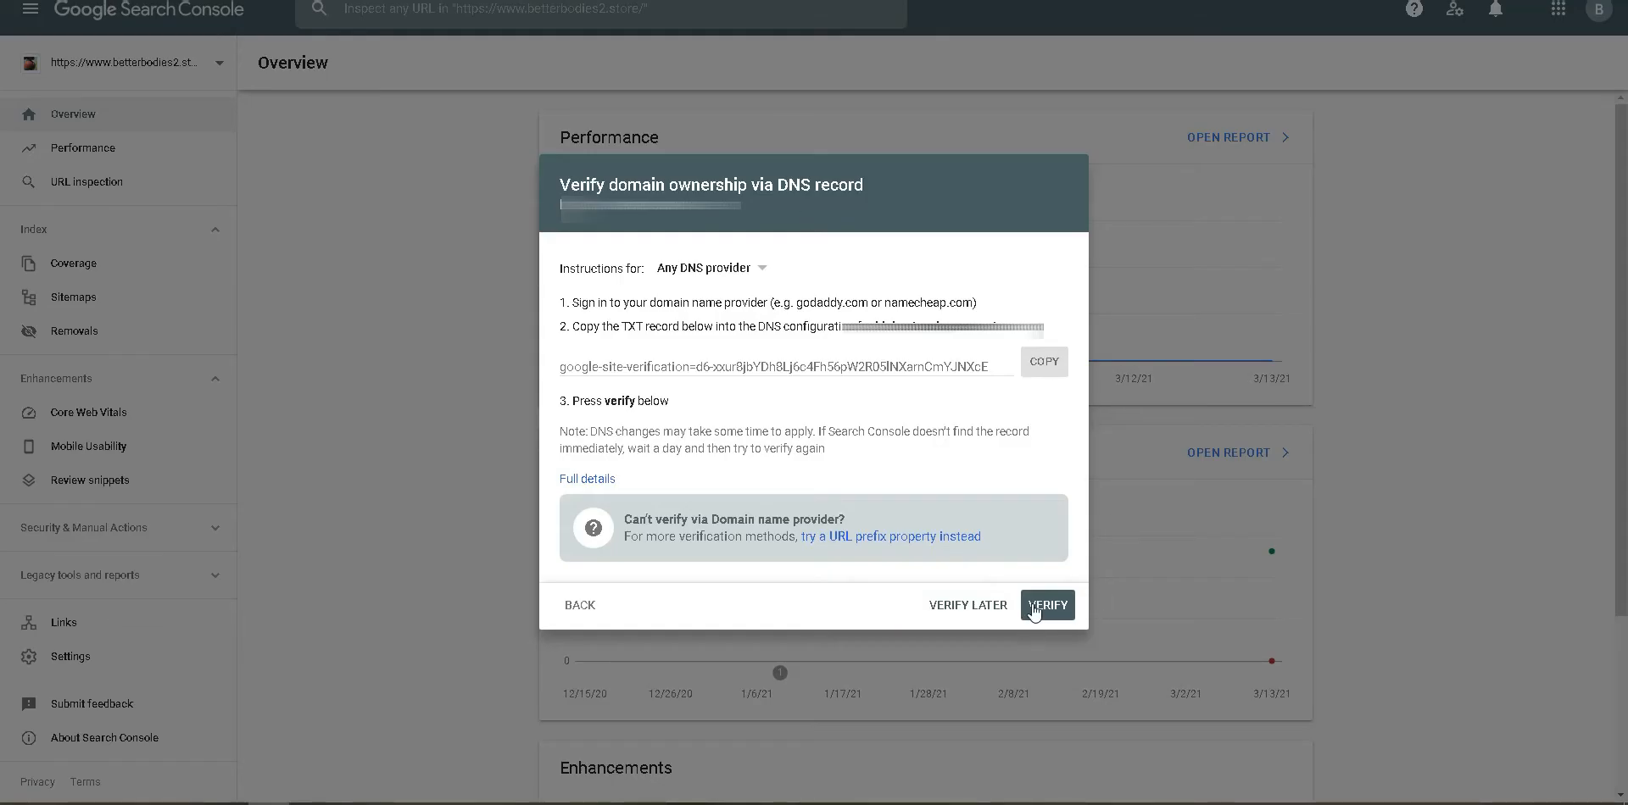
# Attempt verification, dismiss the failure, defer with Verify Later, and reopen the property list.
pyautogui.click(1047, 606)
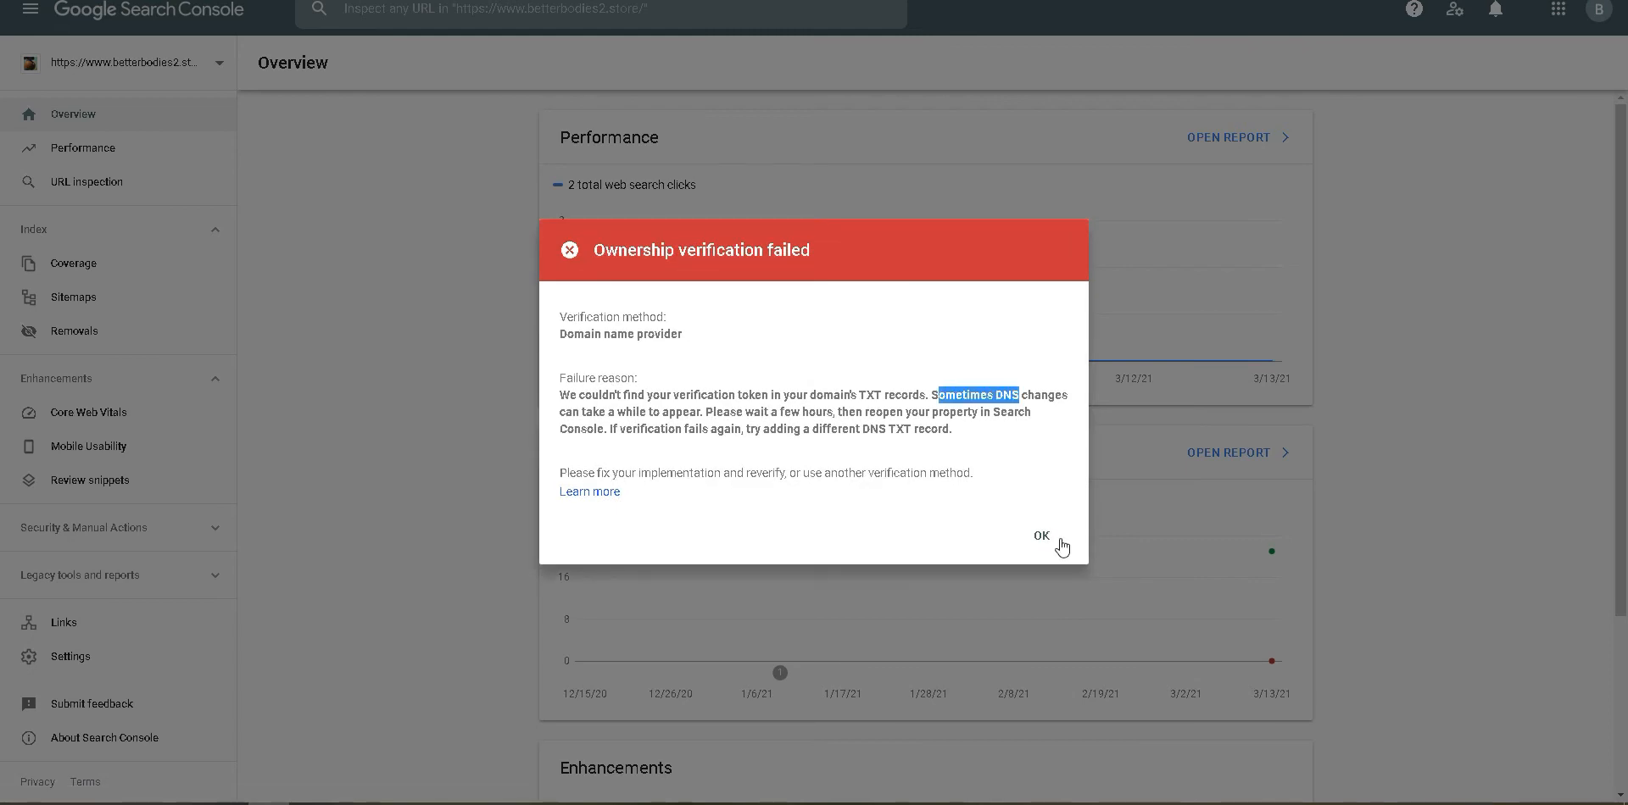
pyautogui.click(1041, 536)
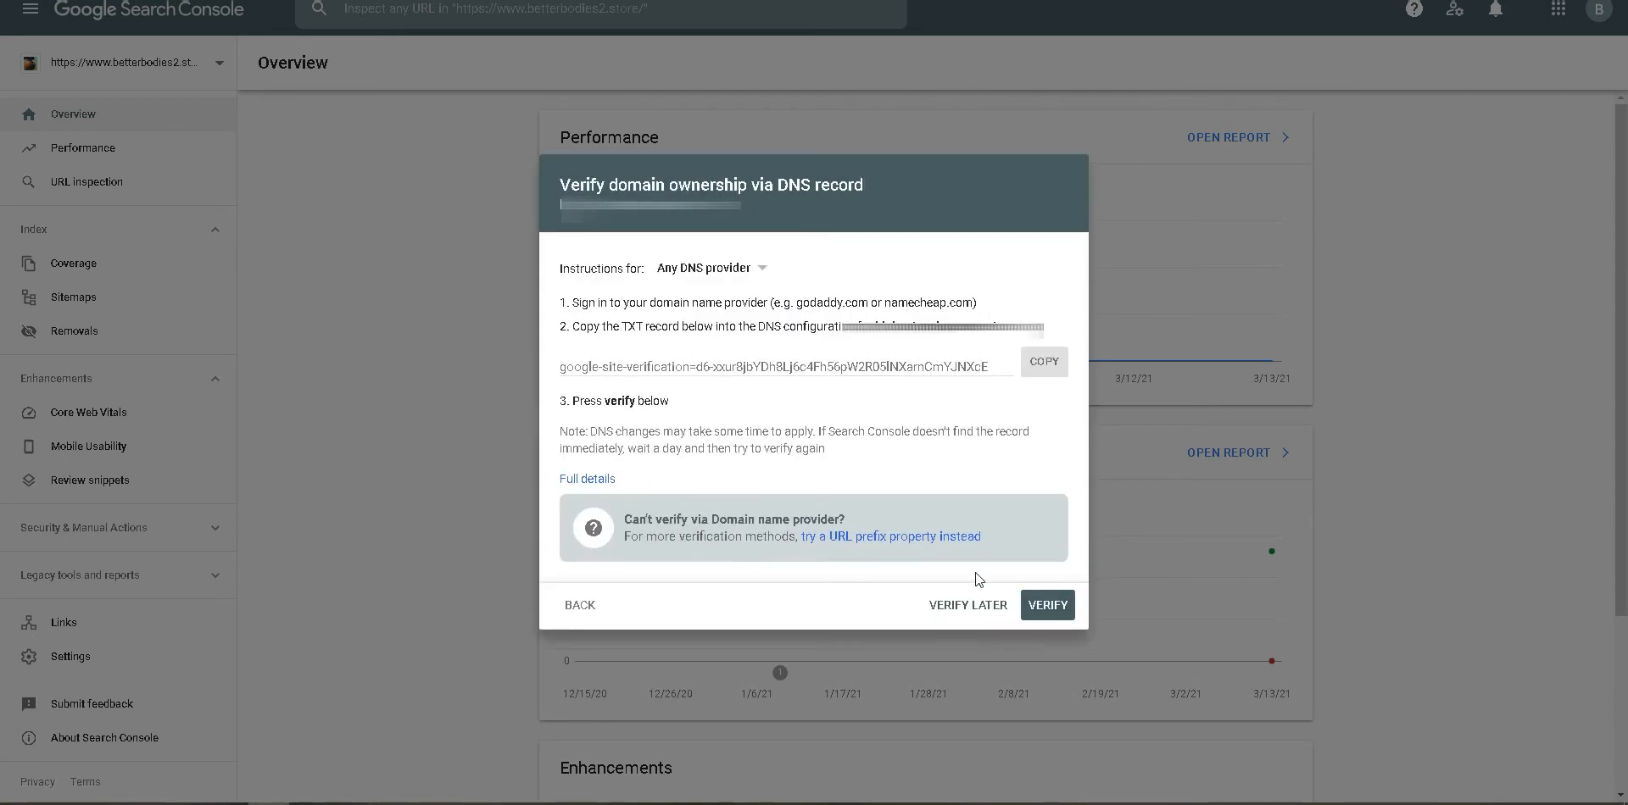
pyautogui.moveTo(921, 395)
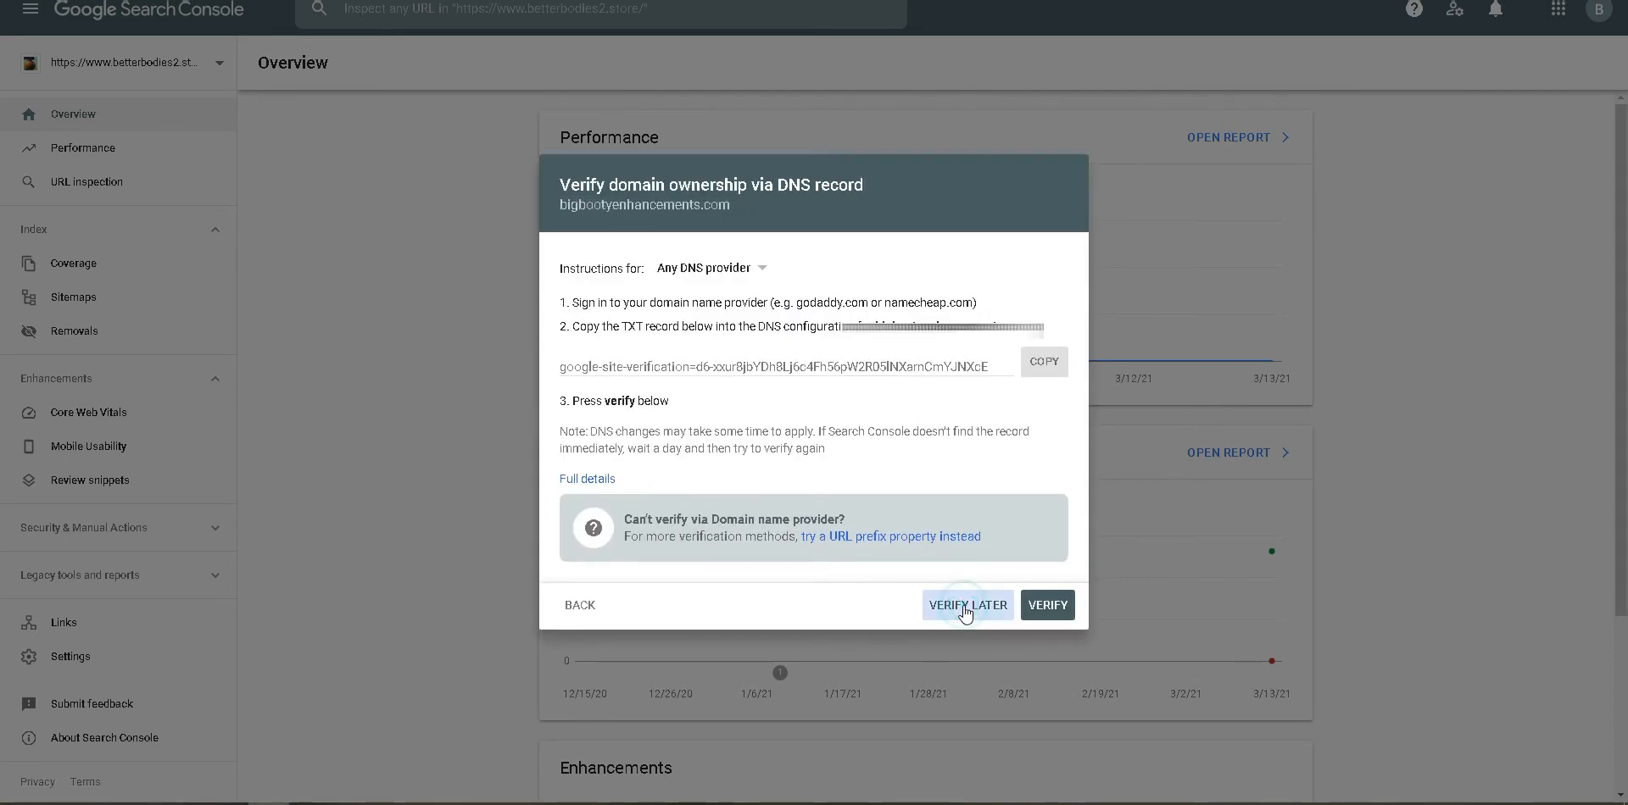
pyautogui.click(967, 605)
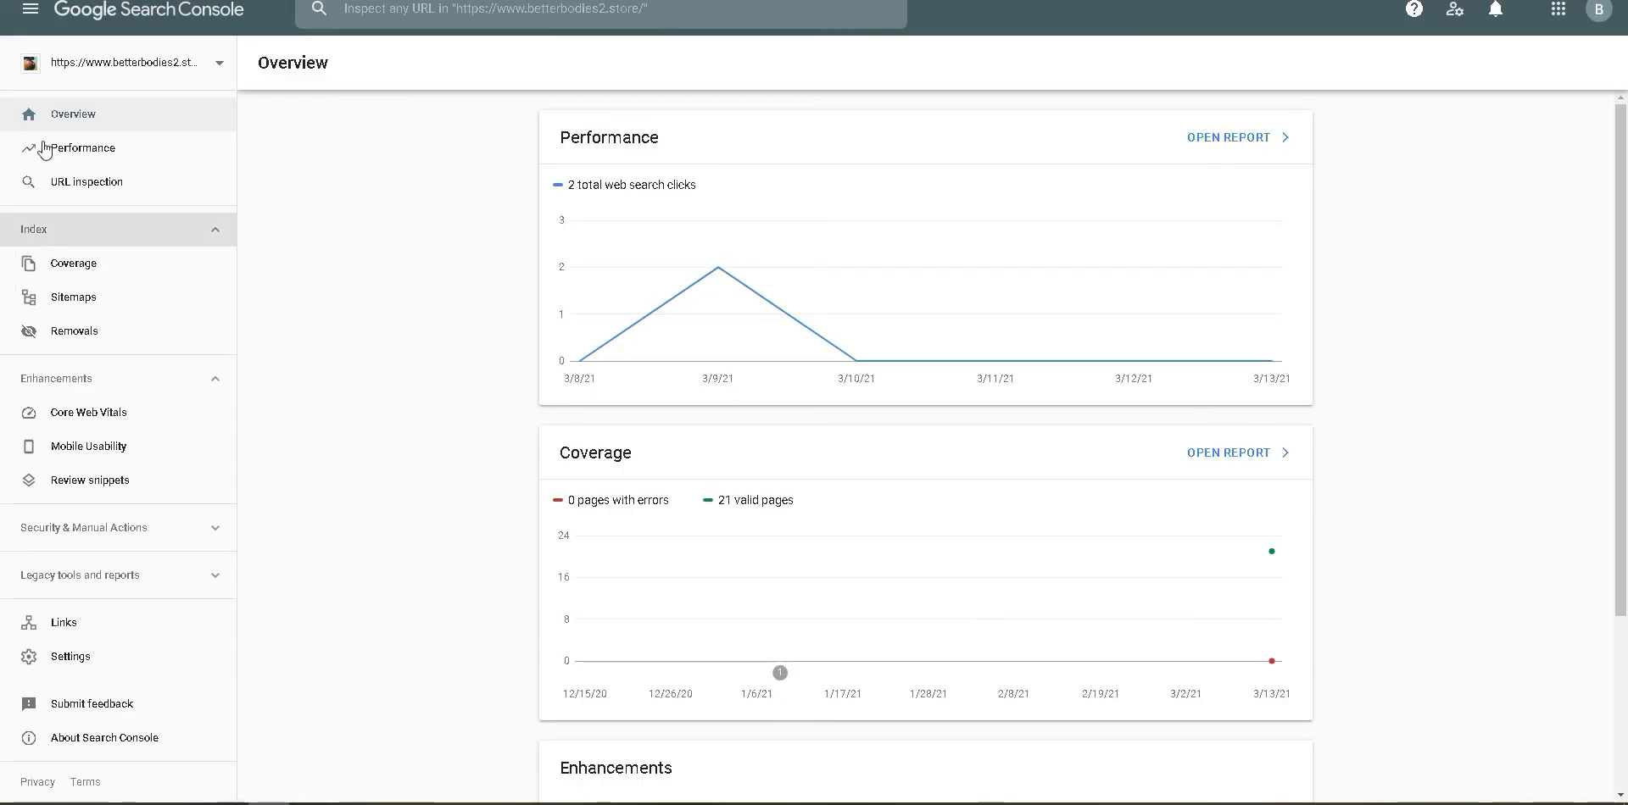
pyautogui.click(127, 63)
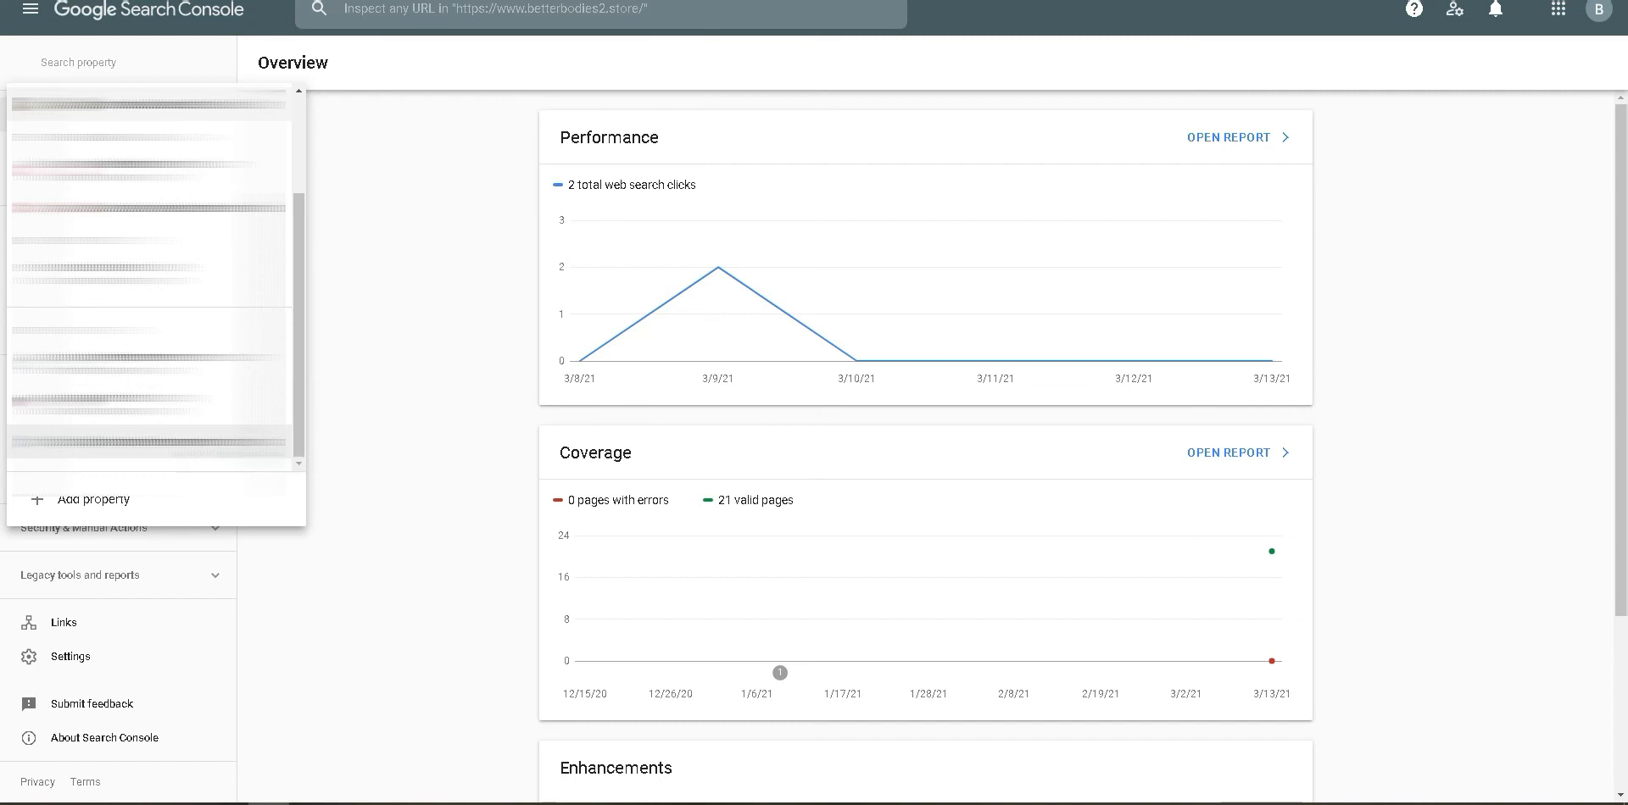
# Select the unverified domain property to recheck its ownership verification.
pyautogui.click(149, 104)
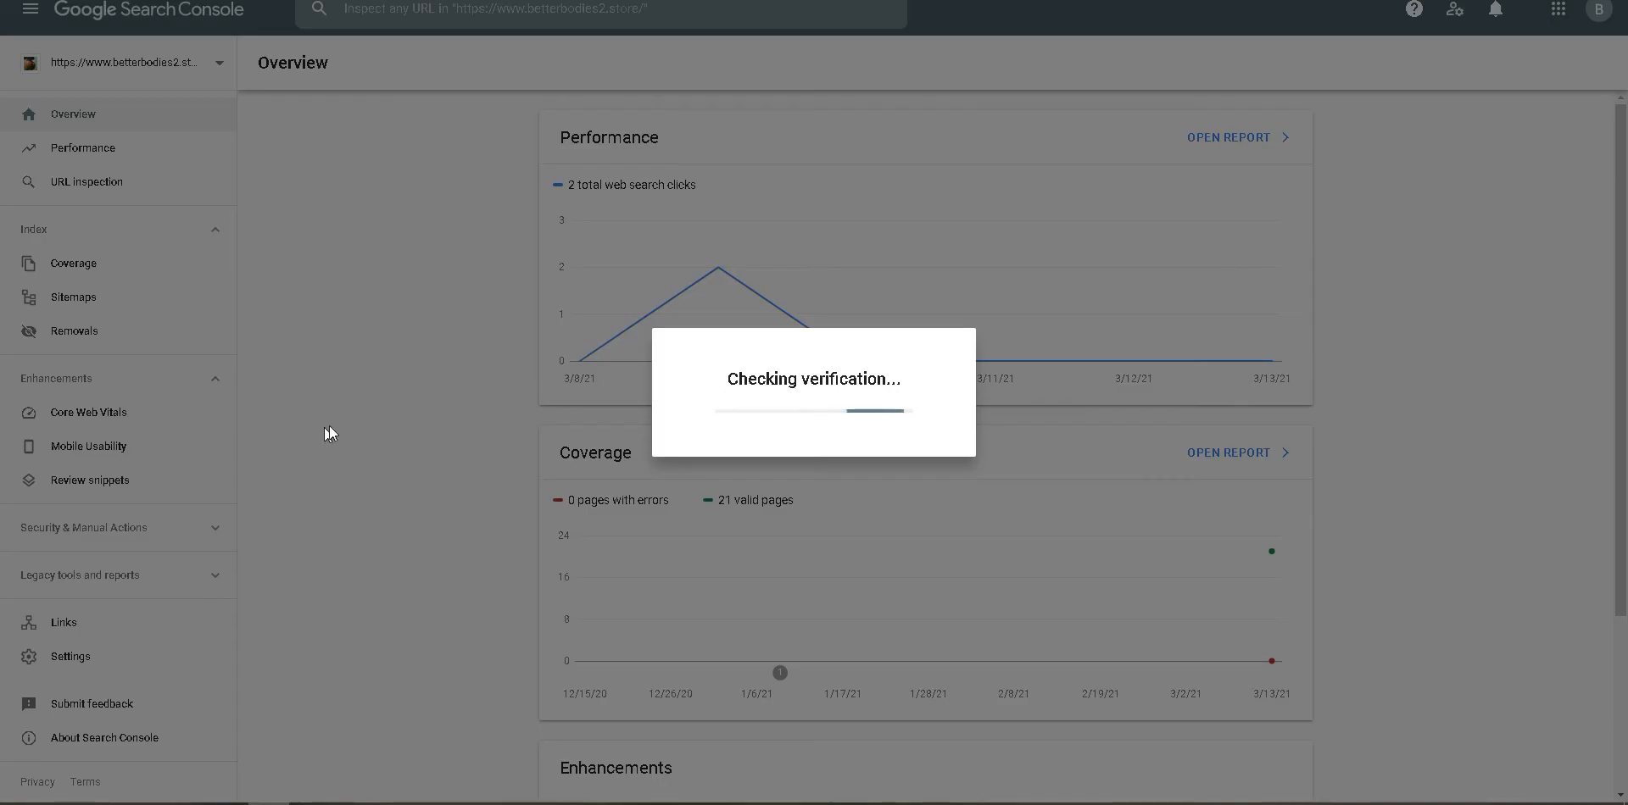
pyautogui.moveTo(249, 273)
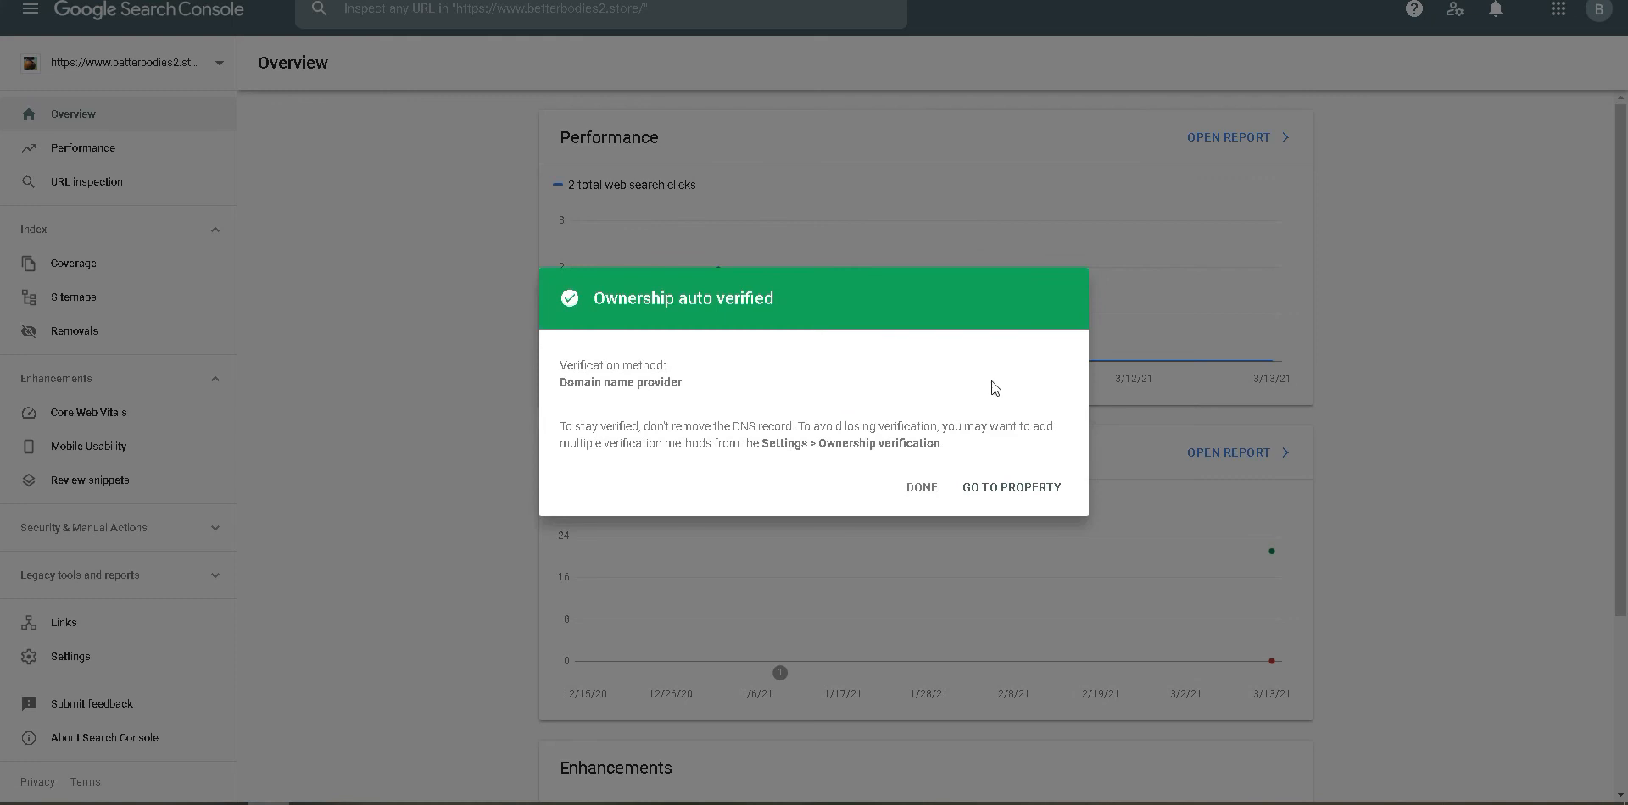
pyautogui.moveTo(944, 460)
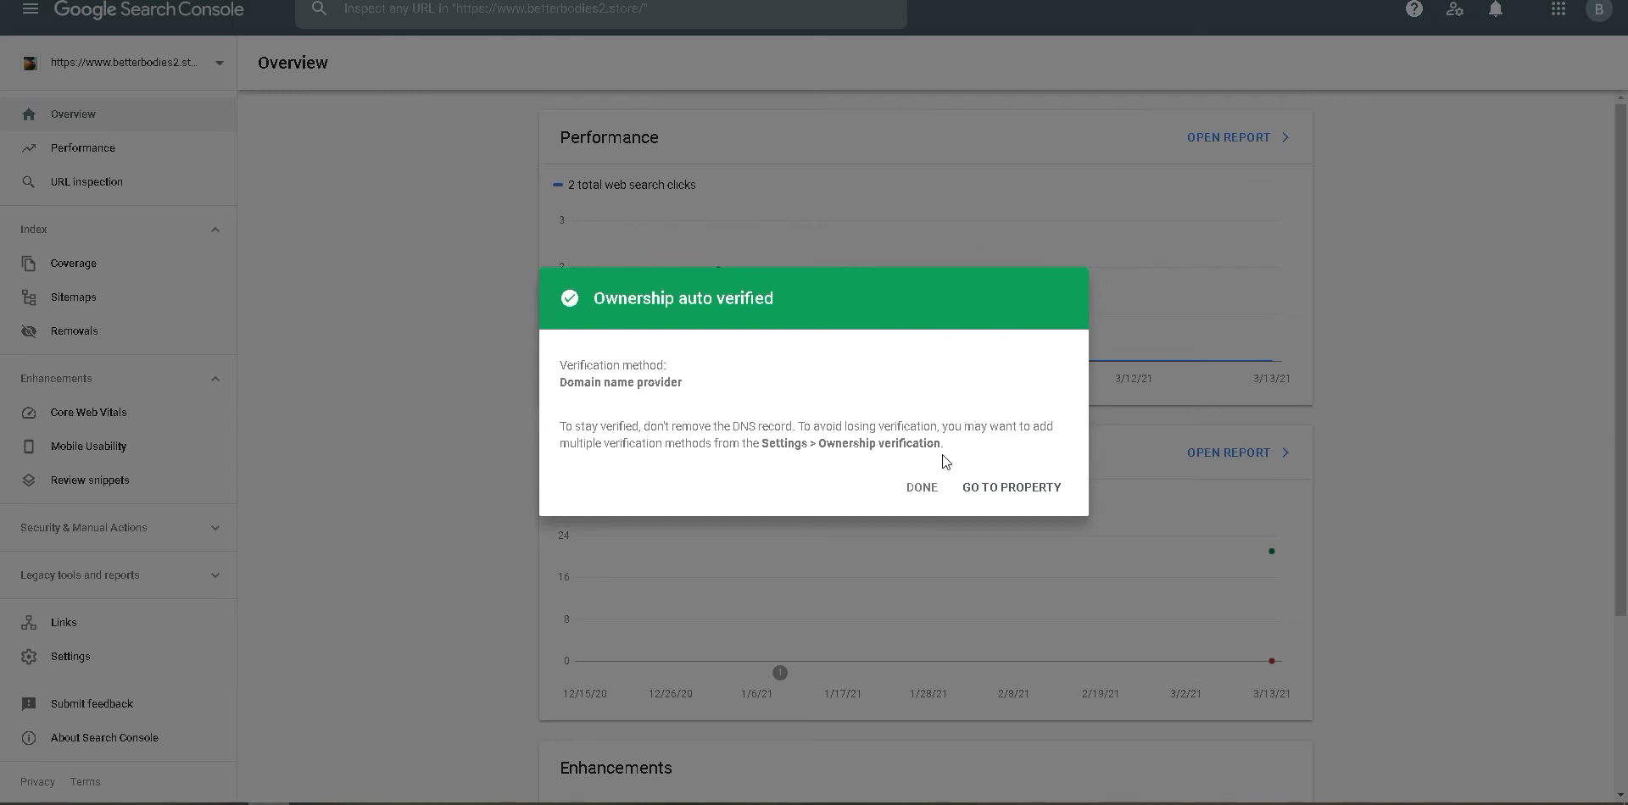
pyautogui.moveTo(929, 428)
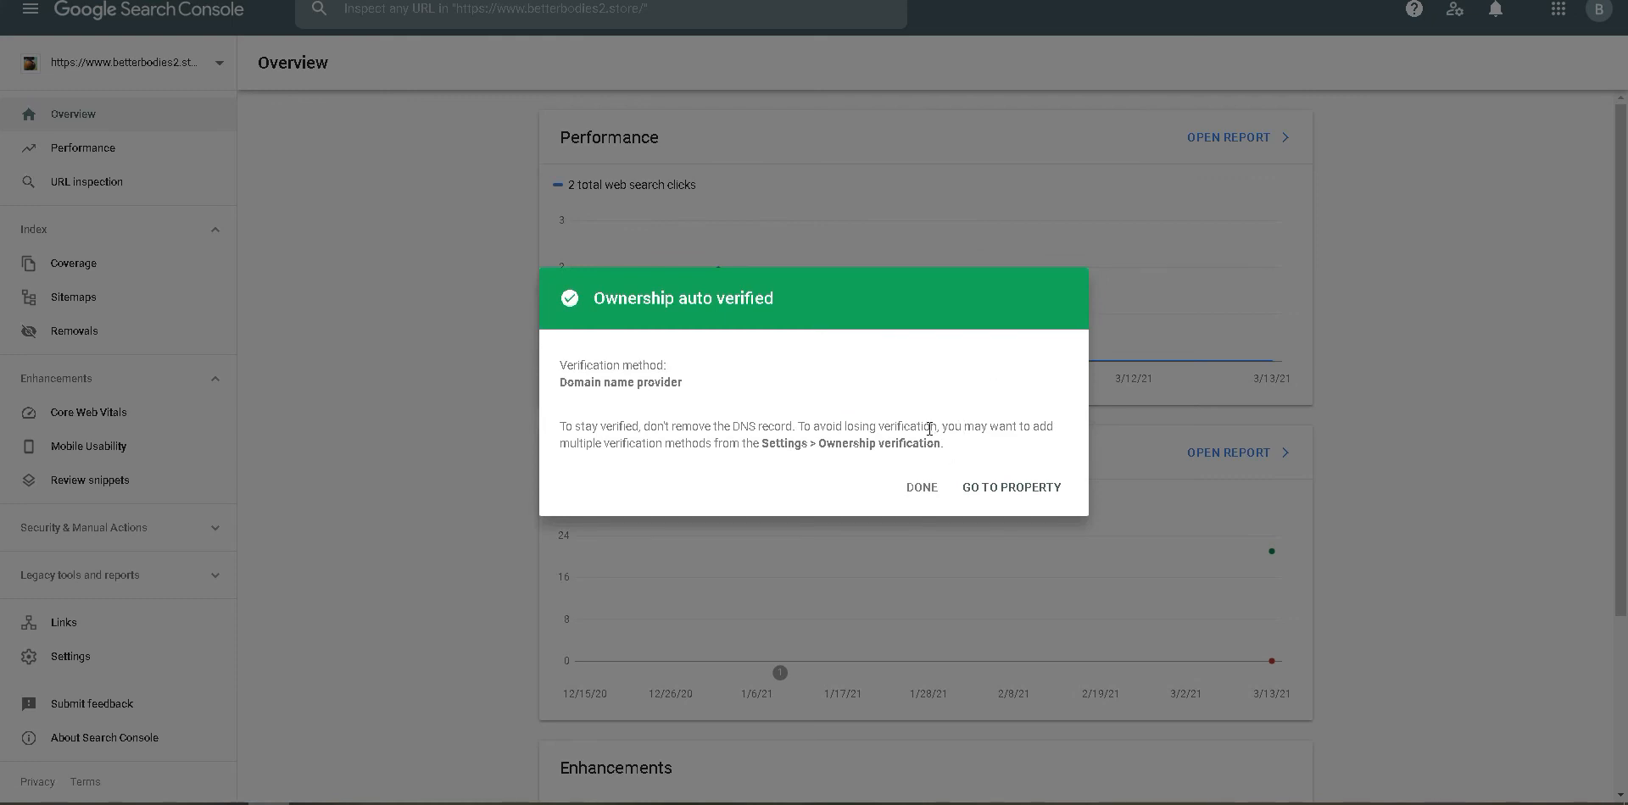
pyautogui.moveTo(913, 397)
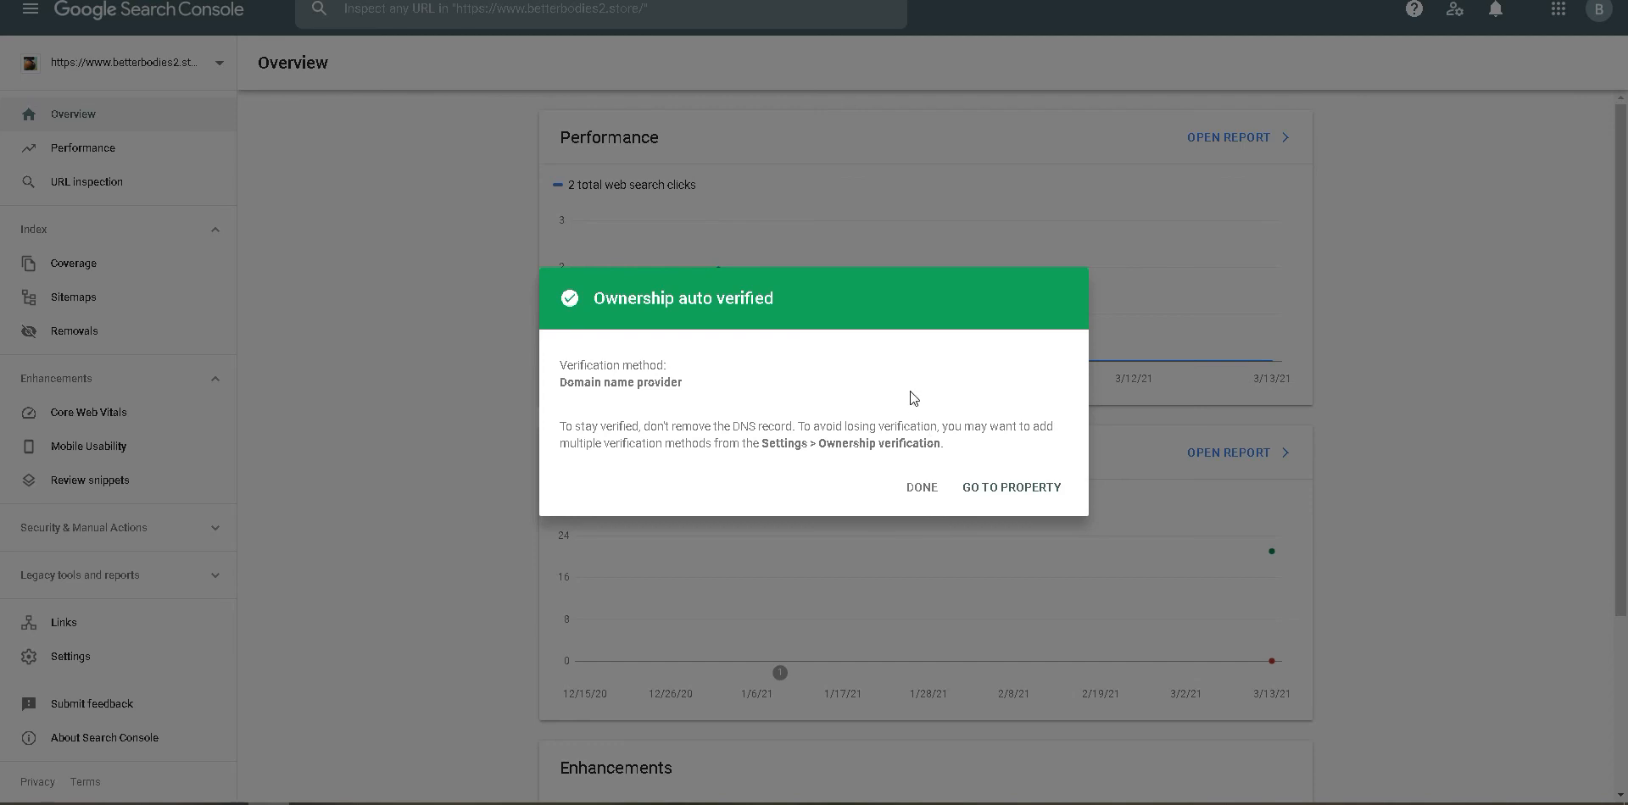
pyautogui.moveTo(404, 461)
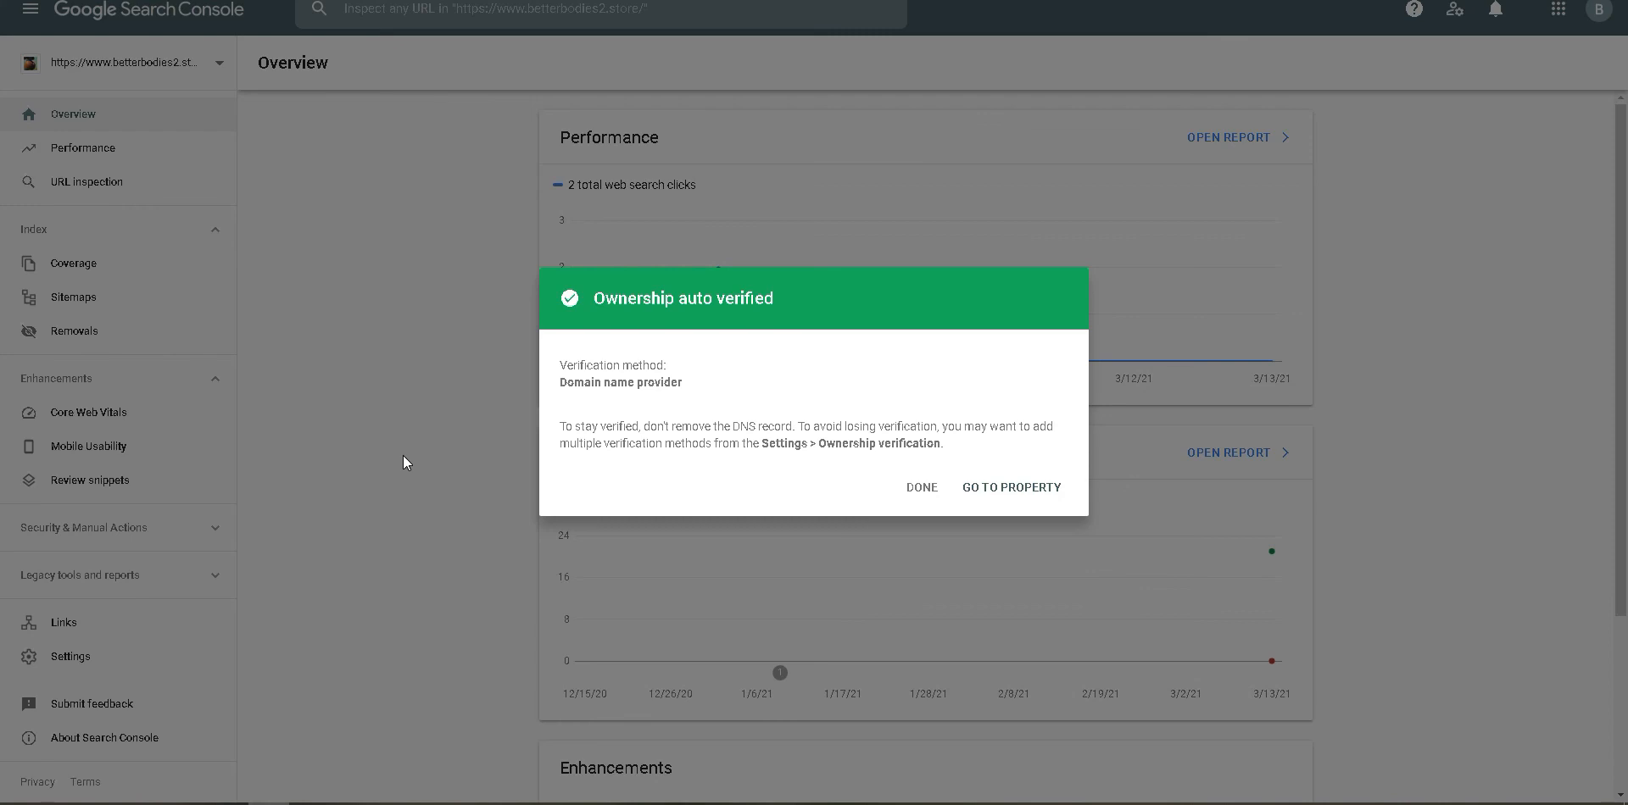
pyautogui.moveTo(854, 533)
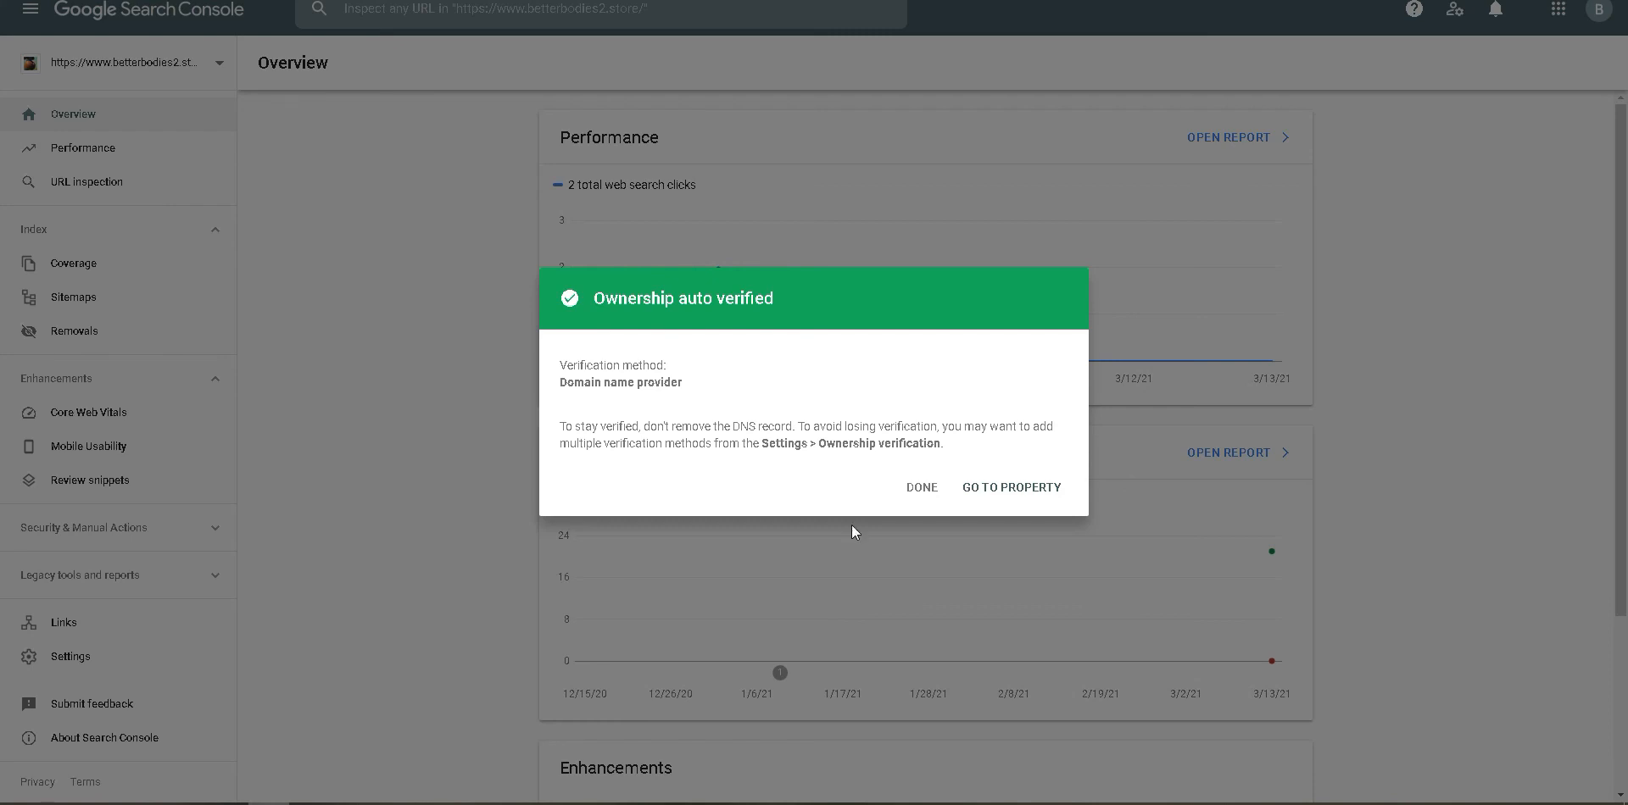
pyautogui.moveTo(921, 492)
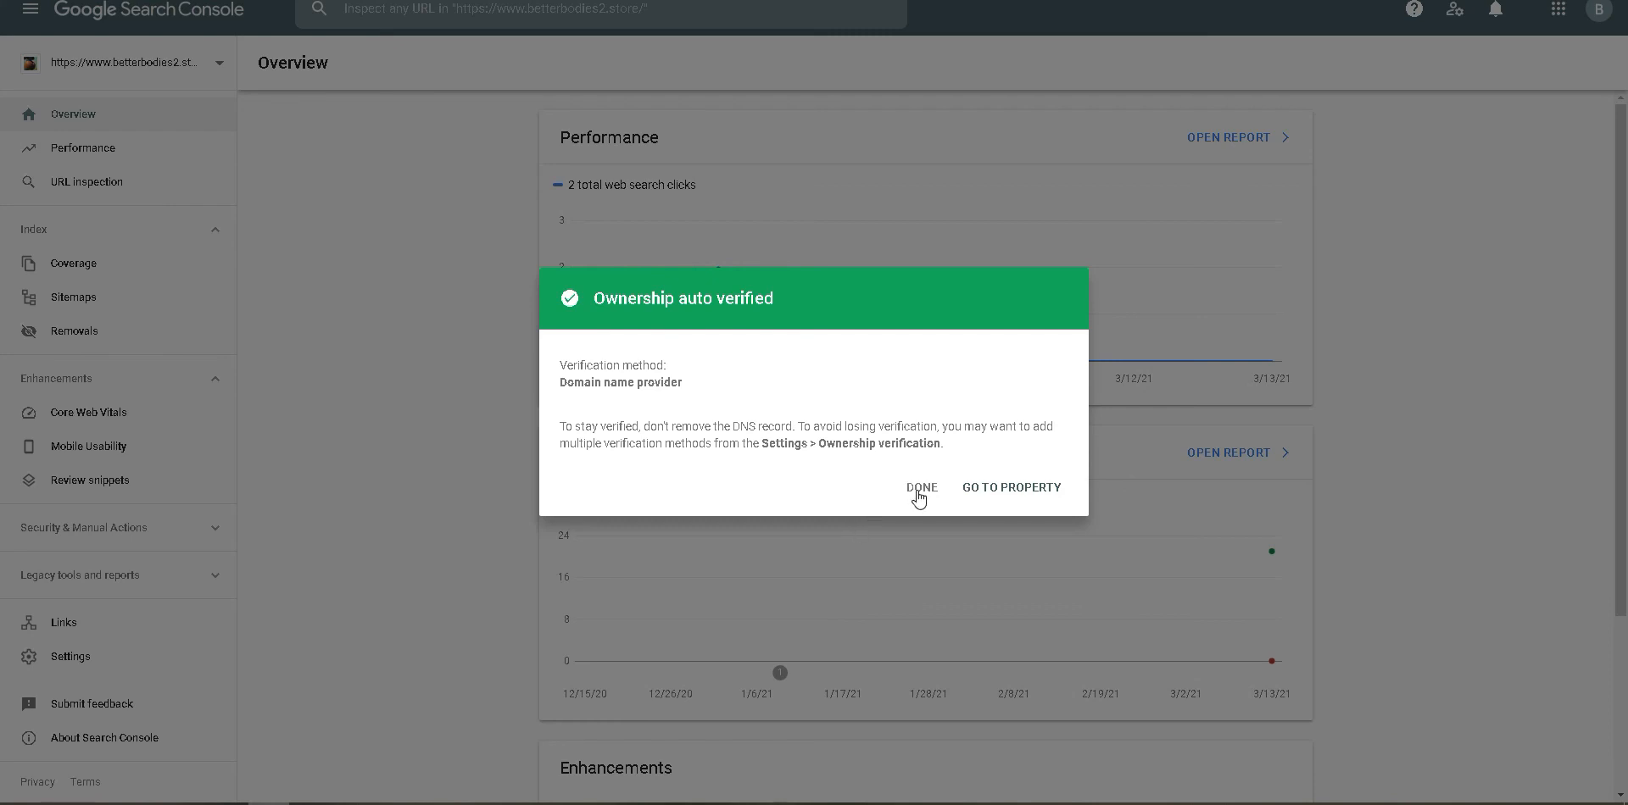